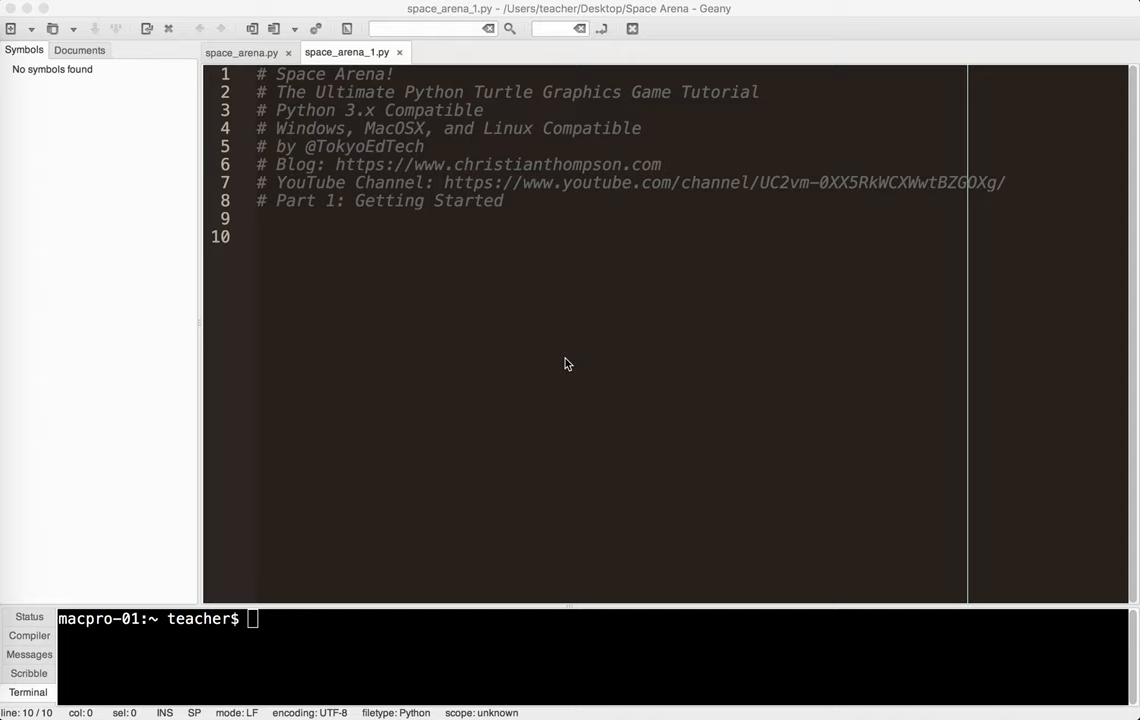
# Add 'import turtle' on the first line below the header comments.
pyautogui.click(294, 236)
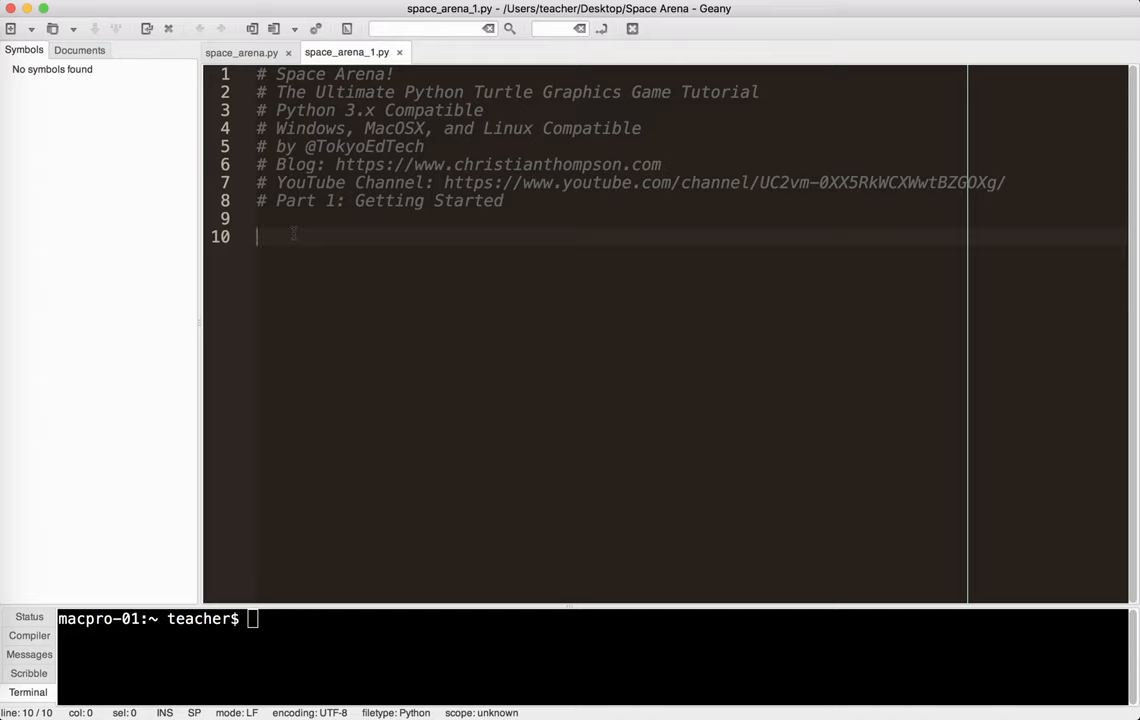
pyautogui.write('import')
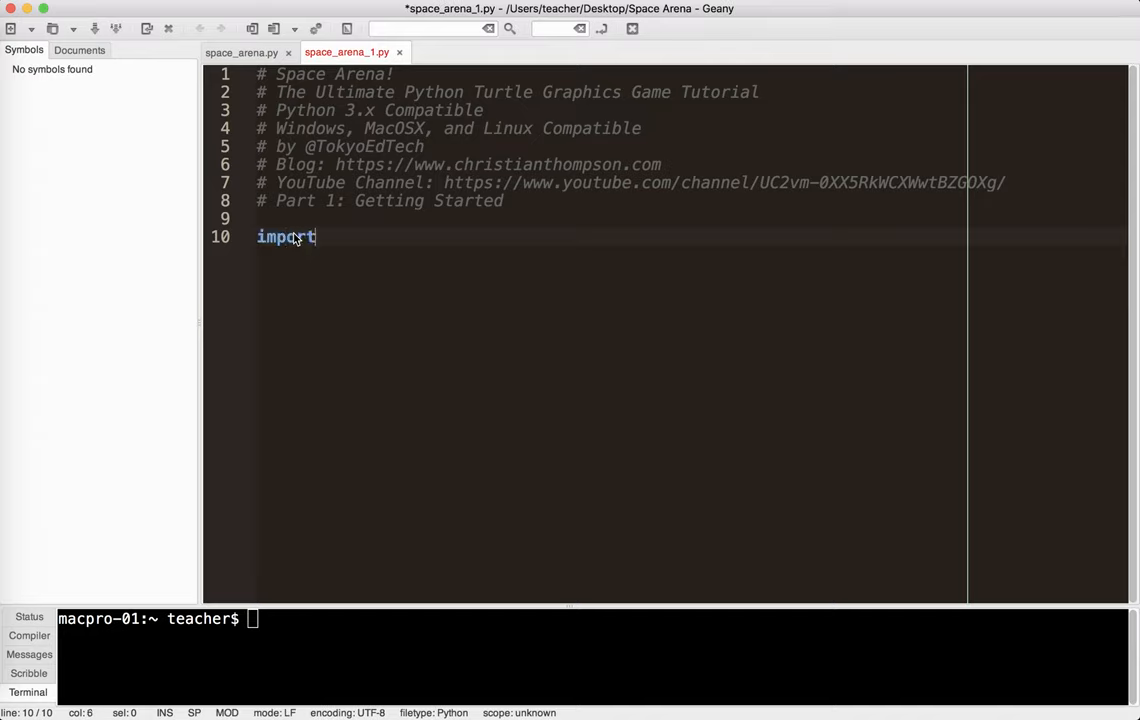
pyautogui.write('turtle')
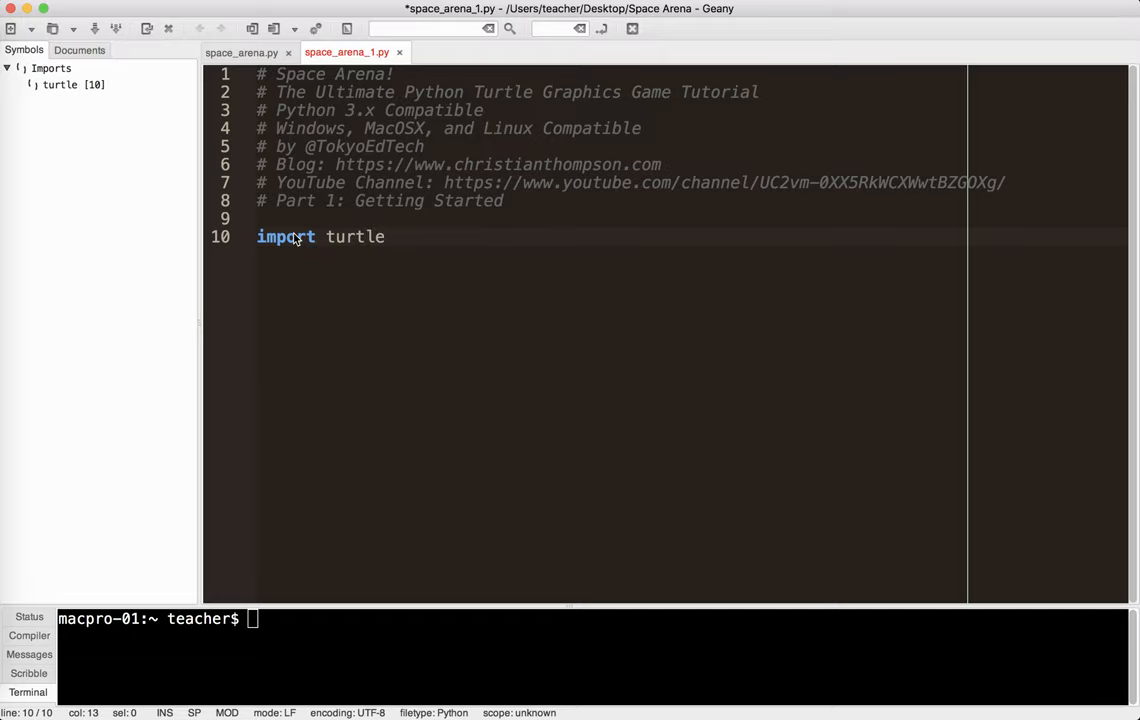
pyautogui.press('Return')
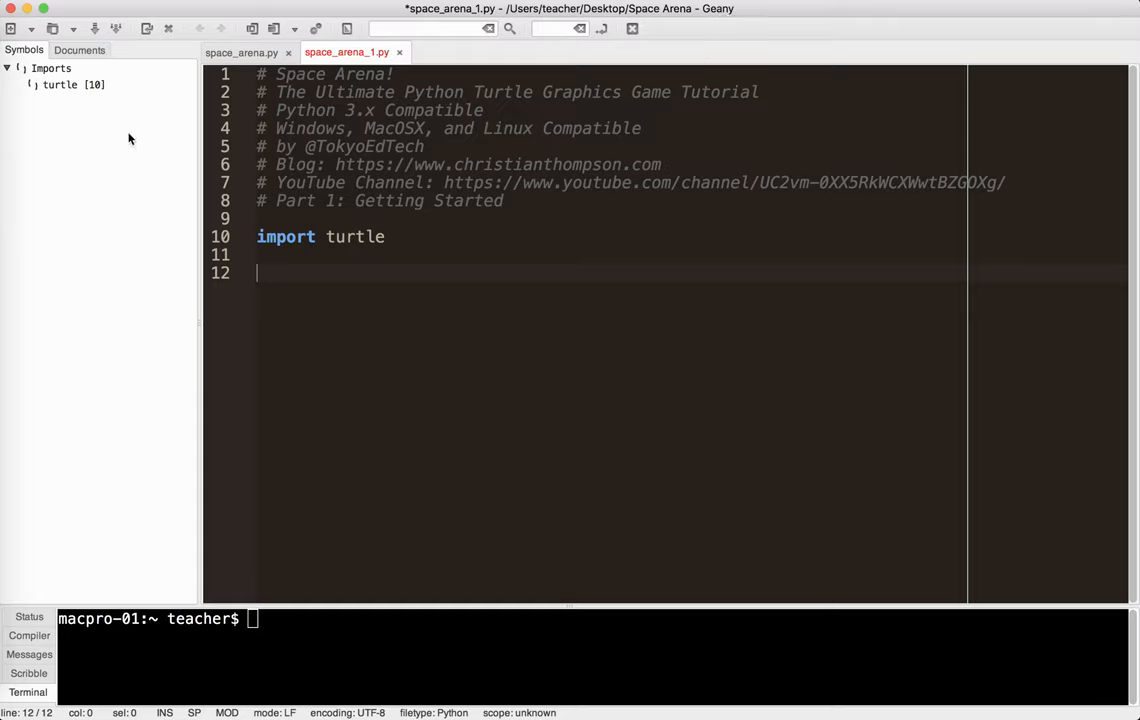
pyautogui.moveTo(108, 94)
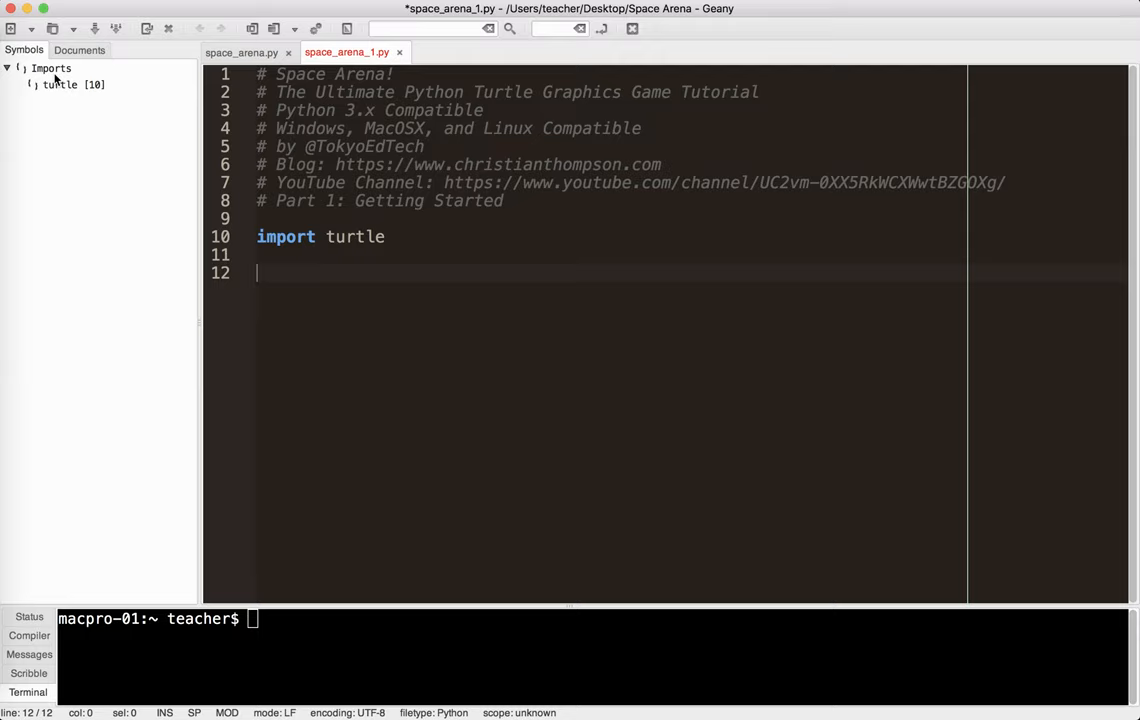
# Define SCREEN_WIDTH = 800 and SCREEN_HEIGHT = 600, leaving a blank line after them.
pyautogui.write('SCRE')
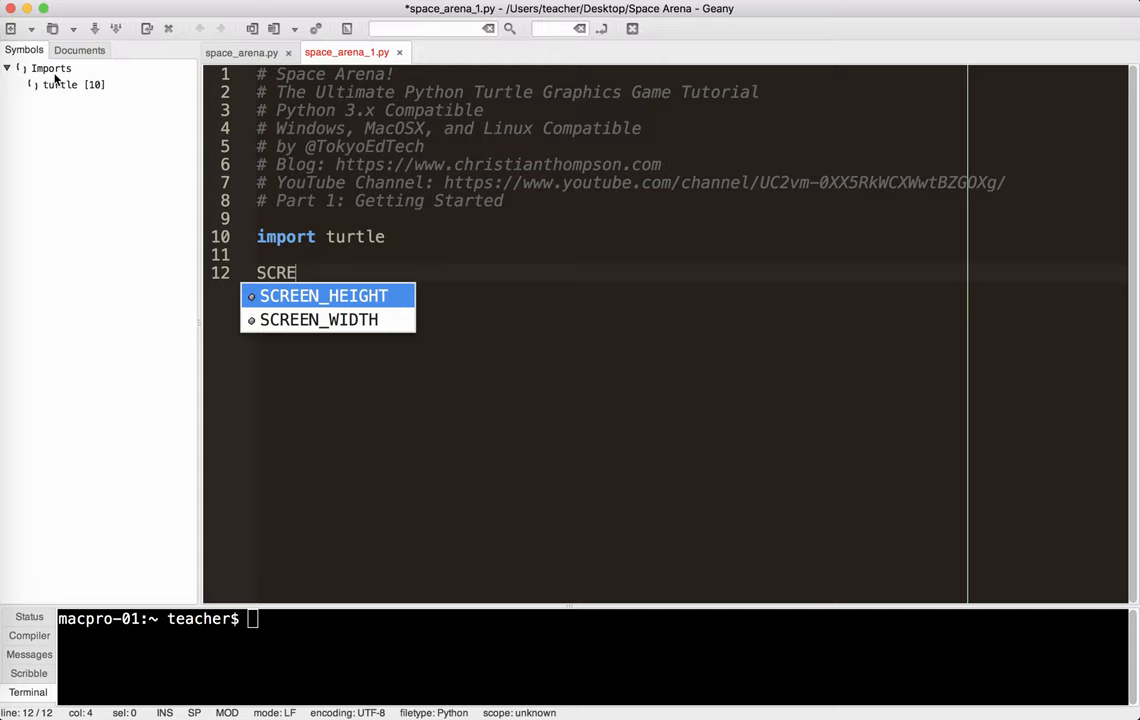
pyautogui.click(318, 320)
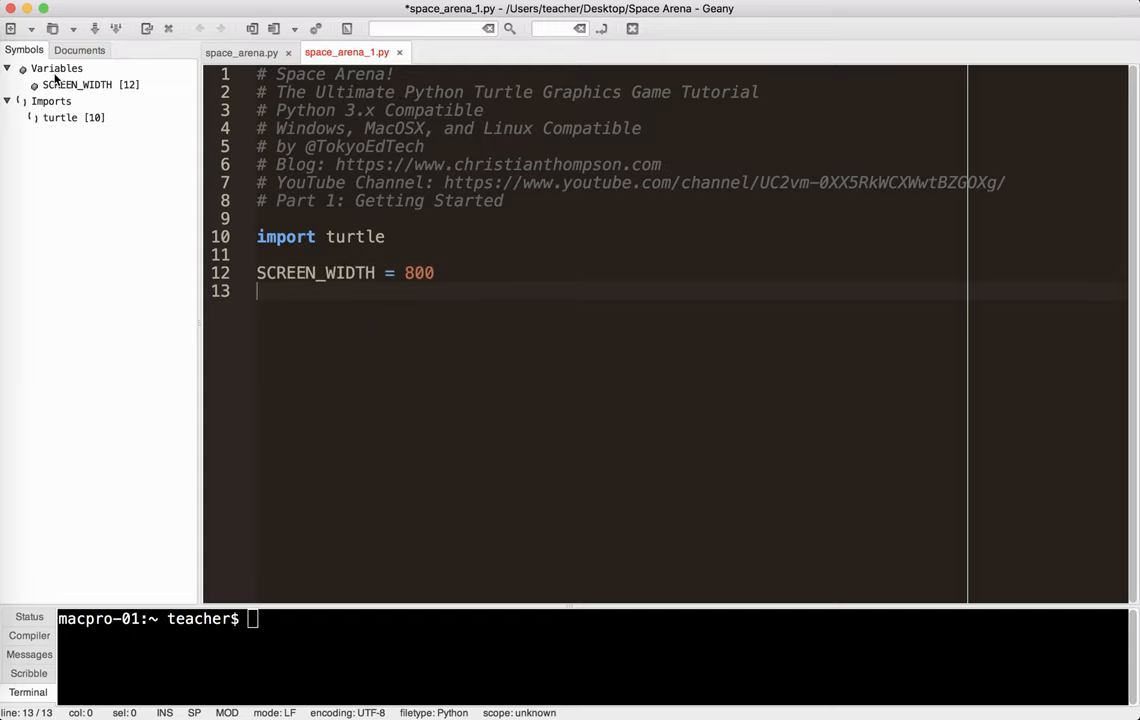
pyautogui.write('SCREEN_HEIGHT = 6')
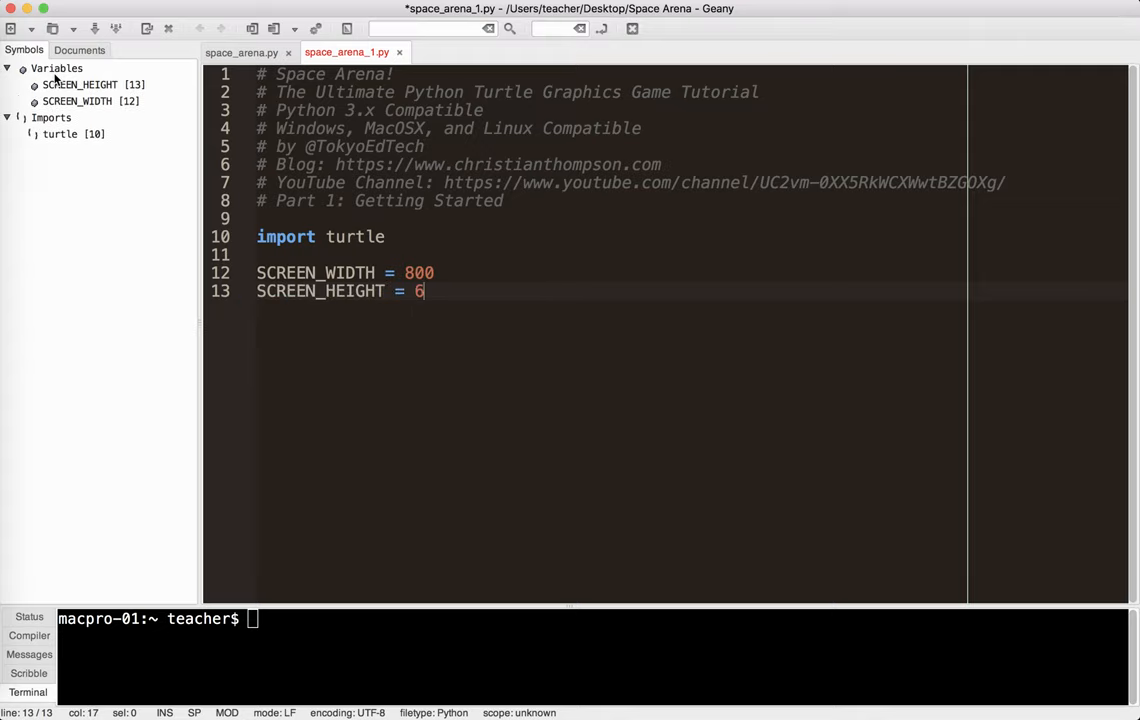
pyautogui.press('Return')
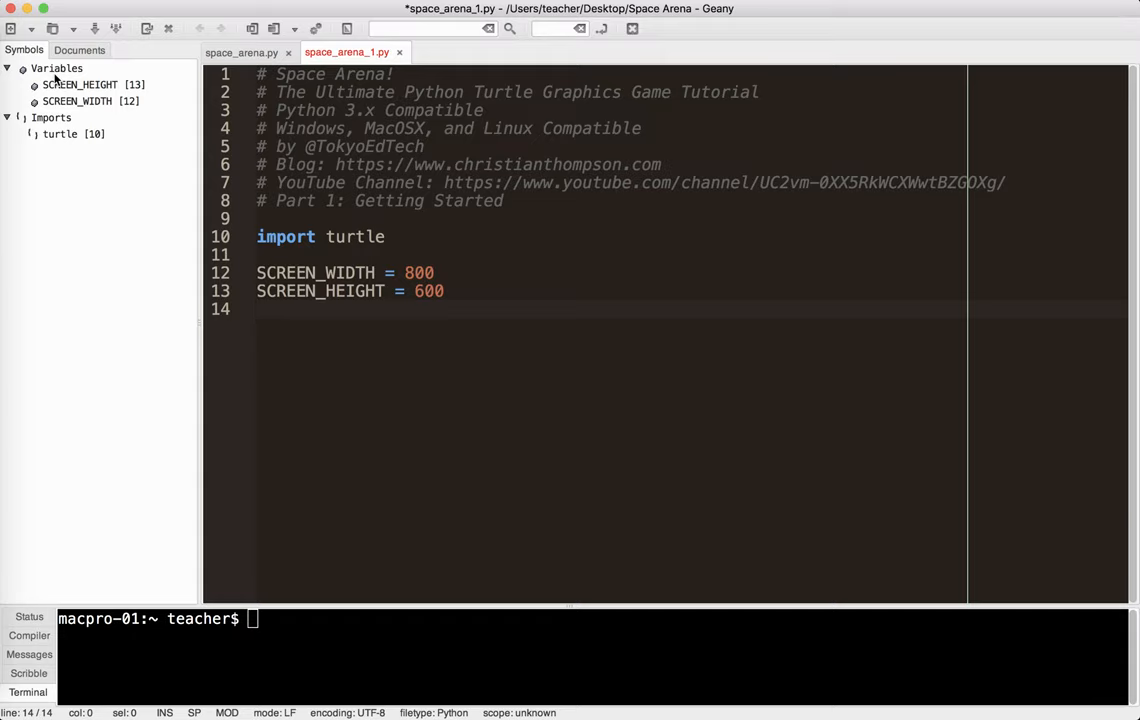
pyautogui.press('Return')
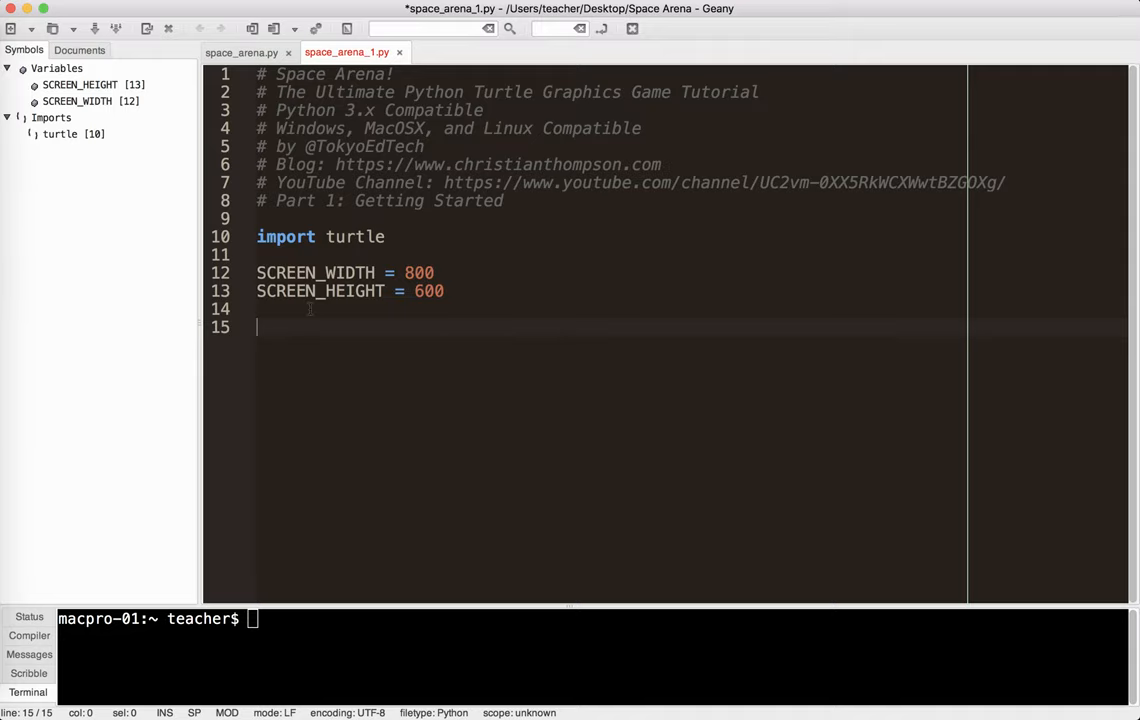
# Create wn = turtle.Screen() and size it with wn.setup(SCREEN_WIDTH, SCREEN_HEIGHT).
pyautogui.write('wn')
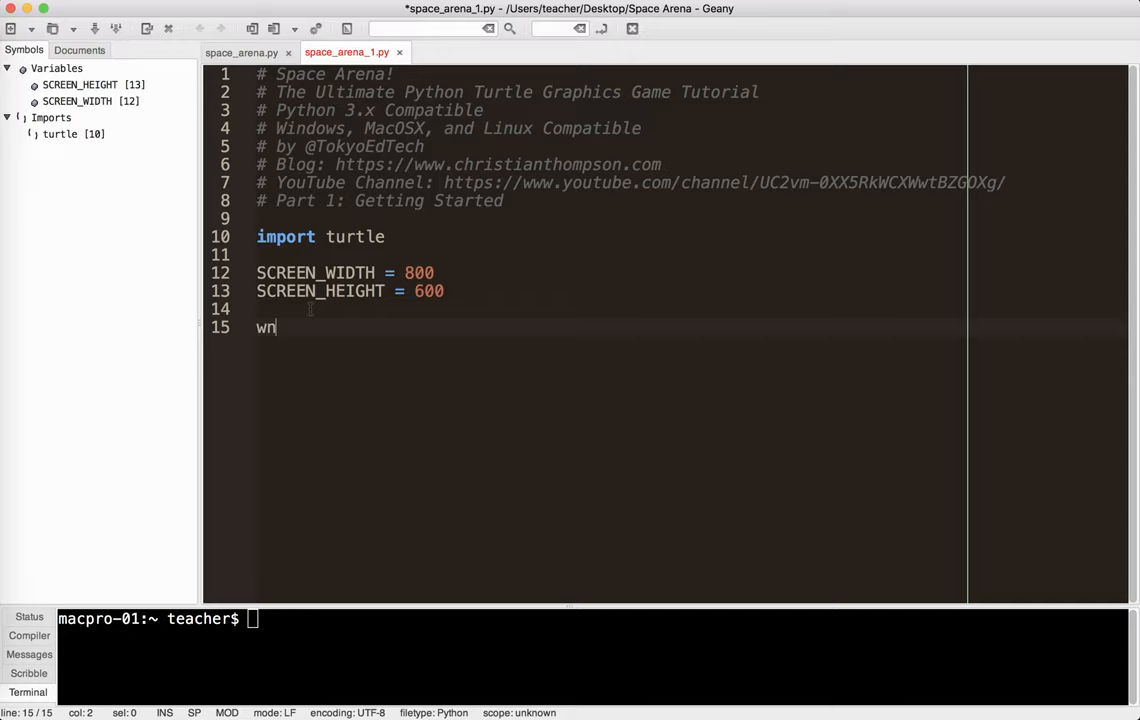
pyautogui.write('= turtle.S')
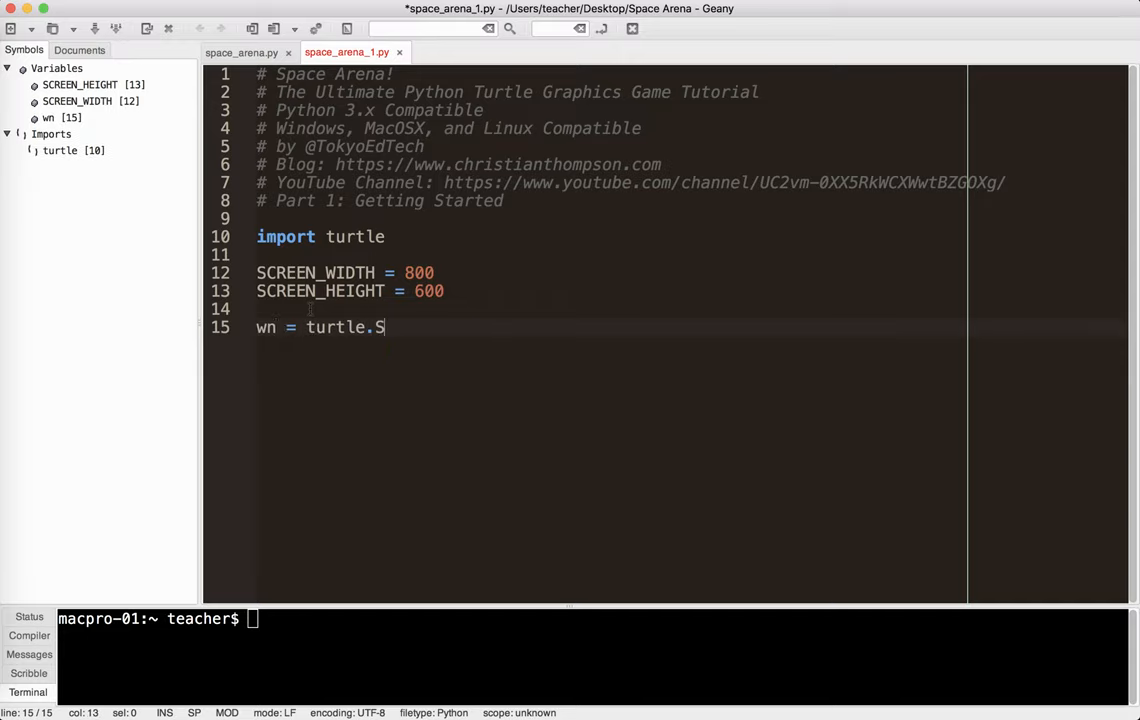
pyautogui.write('creen()')
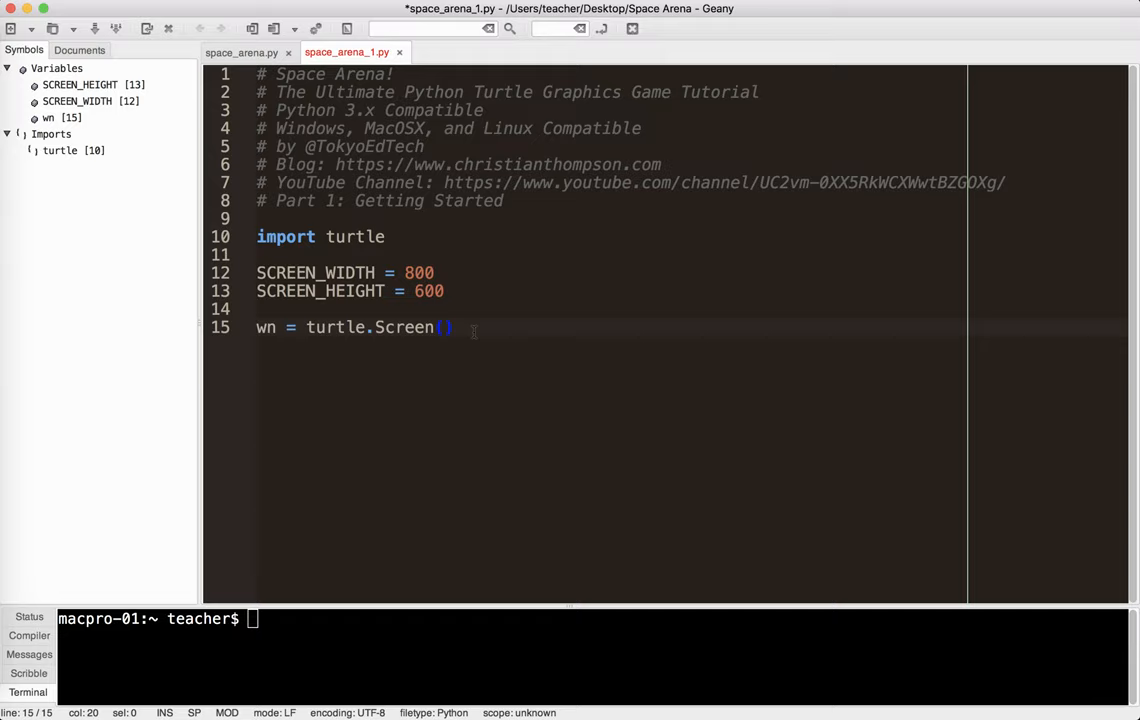
pyautogui.press('Return')
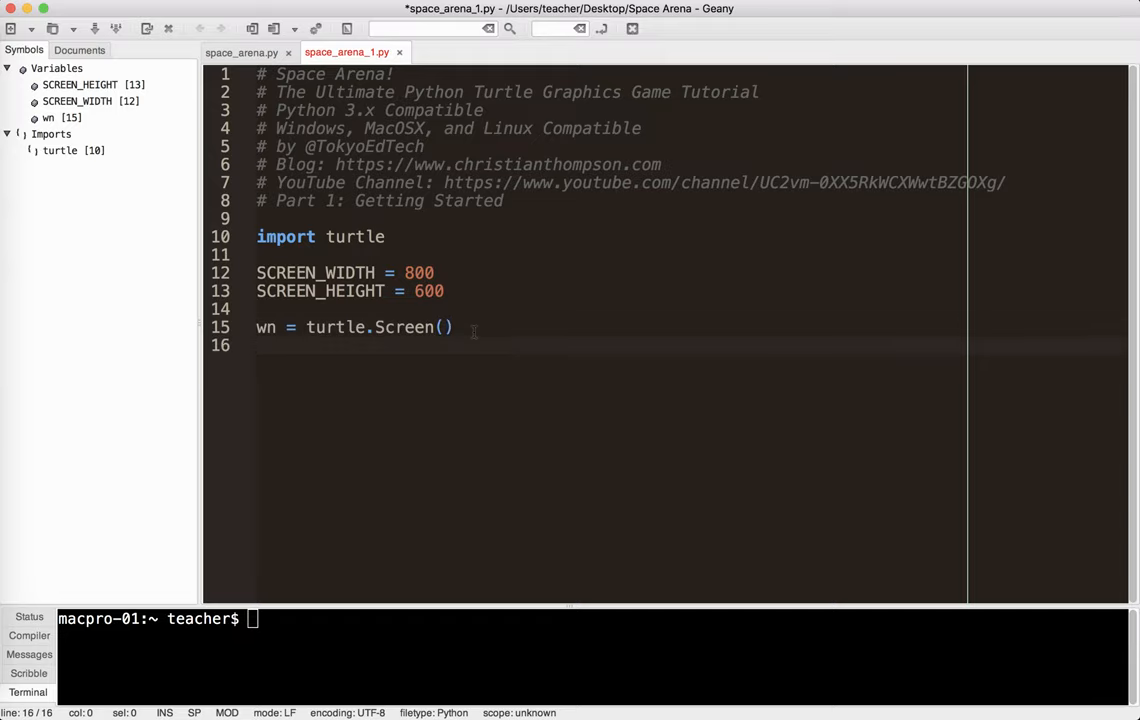
pyautogui.write('w')
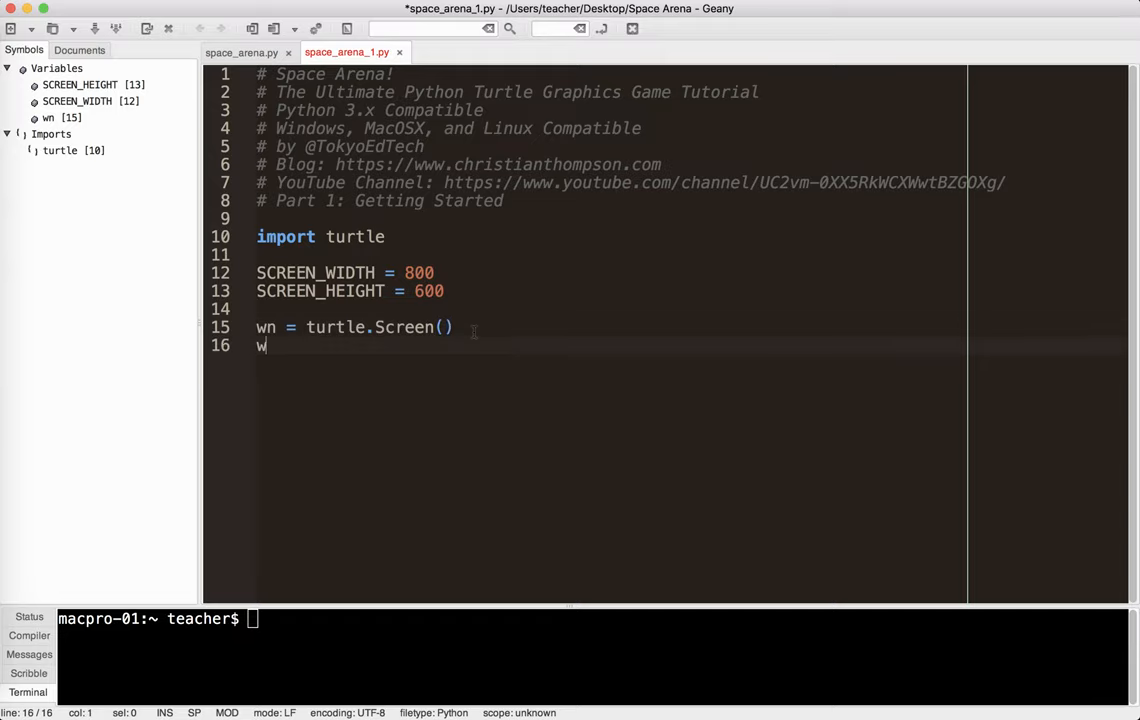
pyautogui.write('n.setup(')
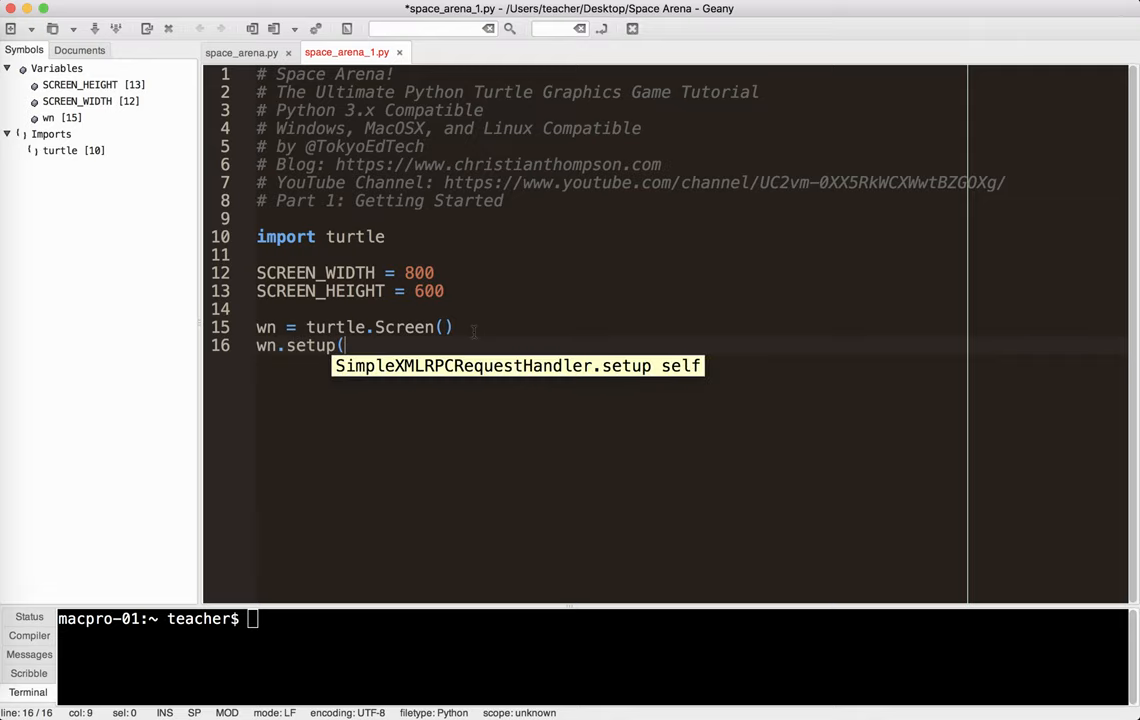
pyautogui.write('SCREEN_WIDTH, SCREEN_HEIGHT')
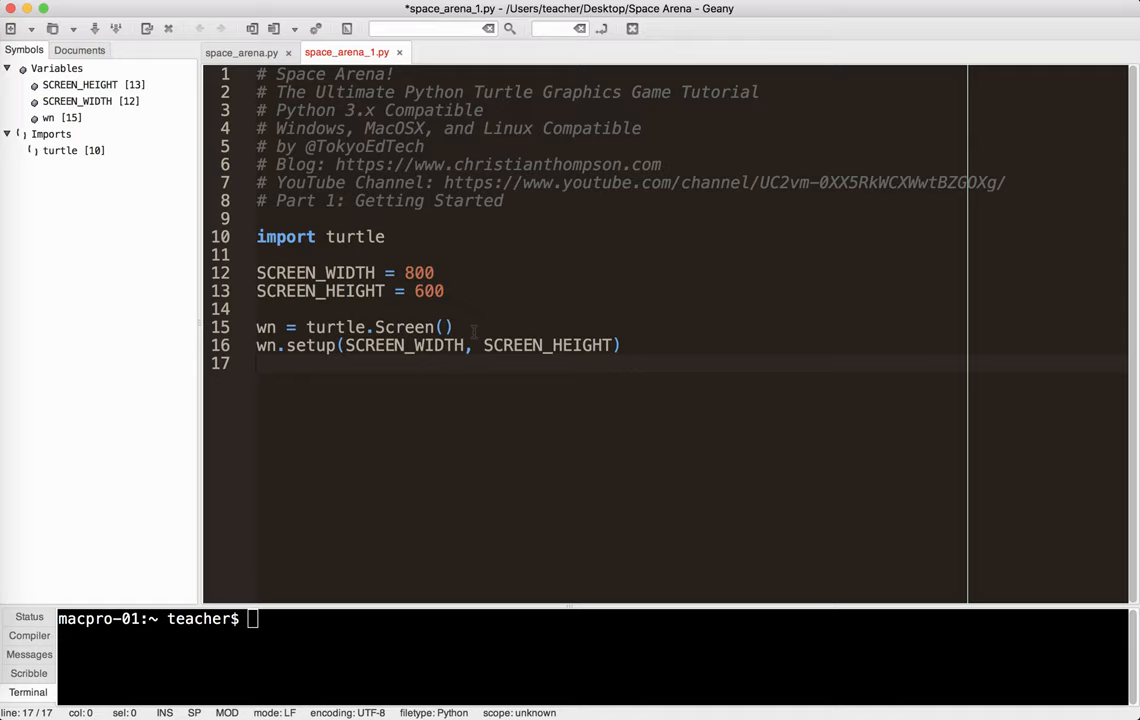
pyautogui.write('wn.ti')
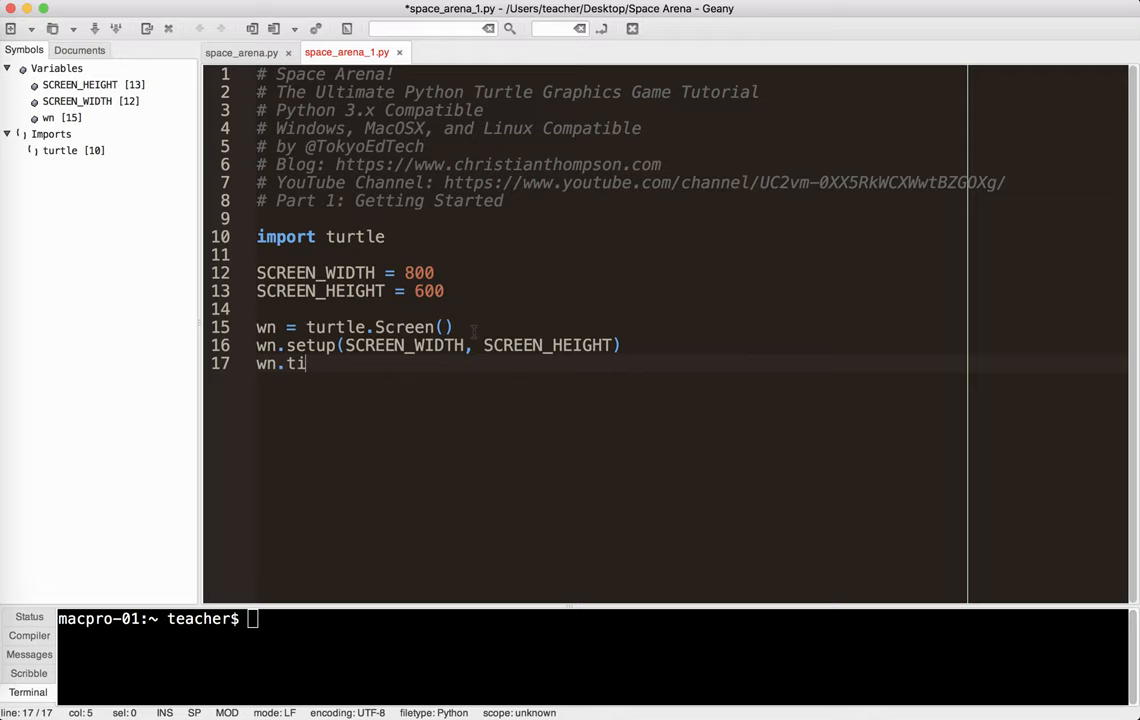
pyautogui.write('tle("')
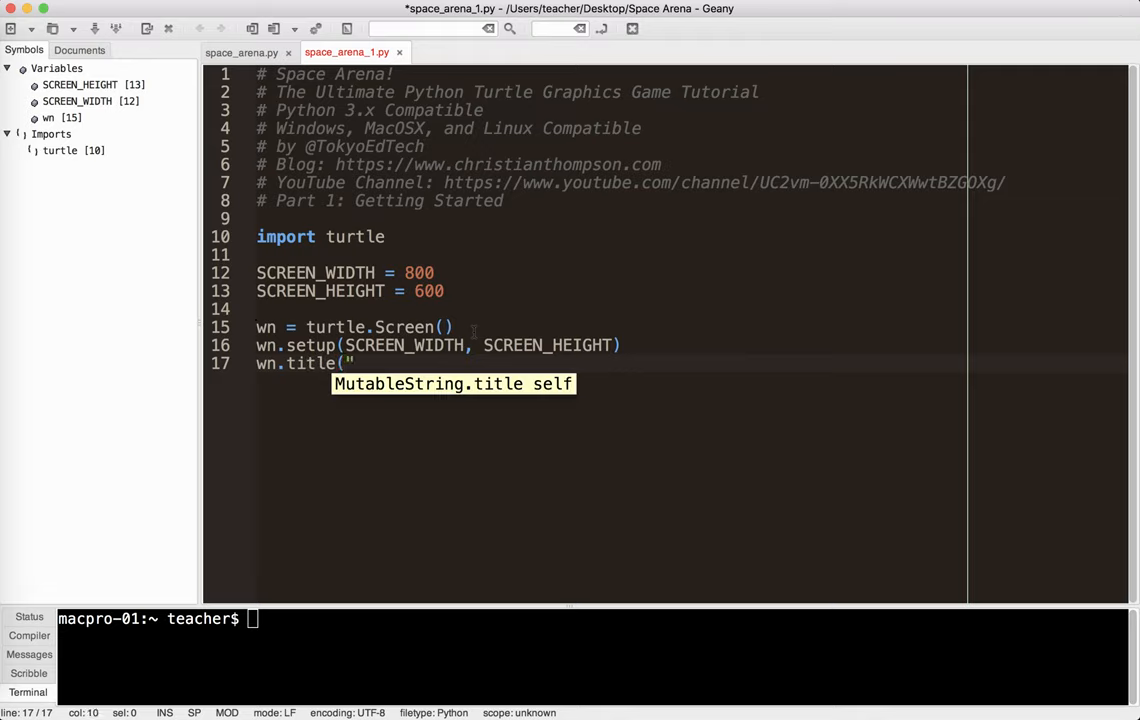
pyautogui.write('Space ARena!')
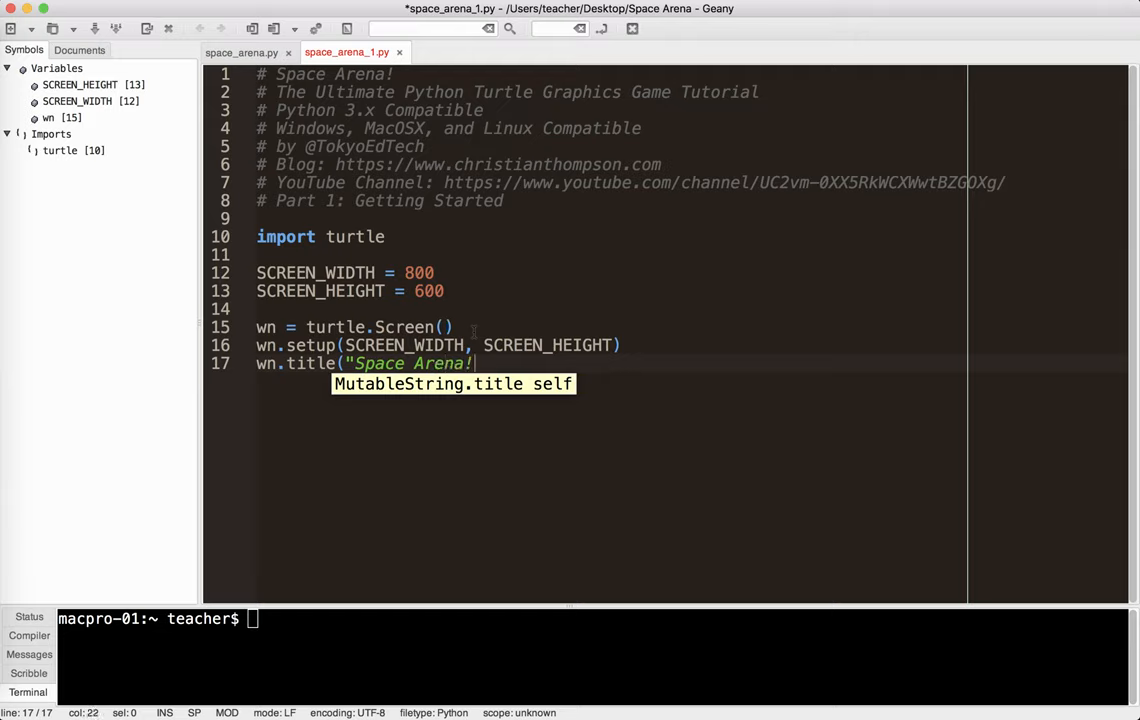
pyautogui.write('by @TO')
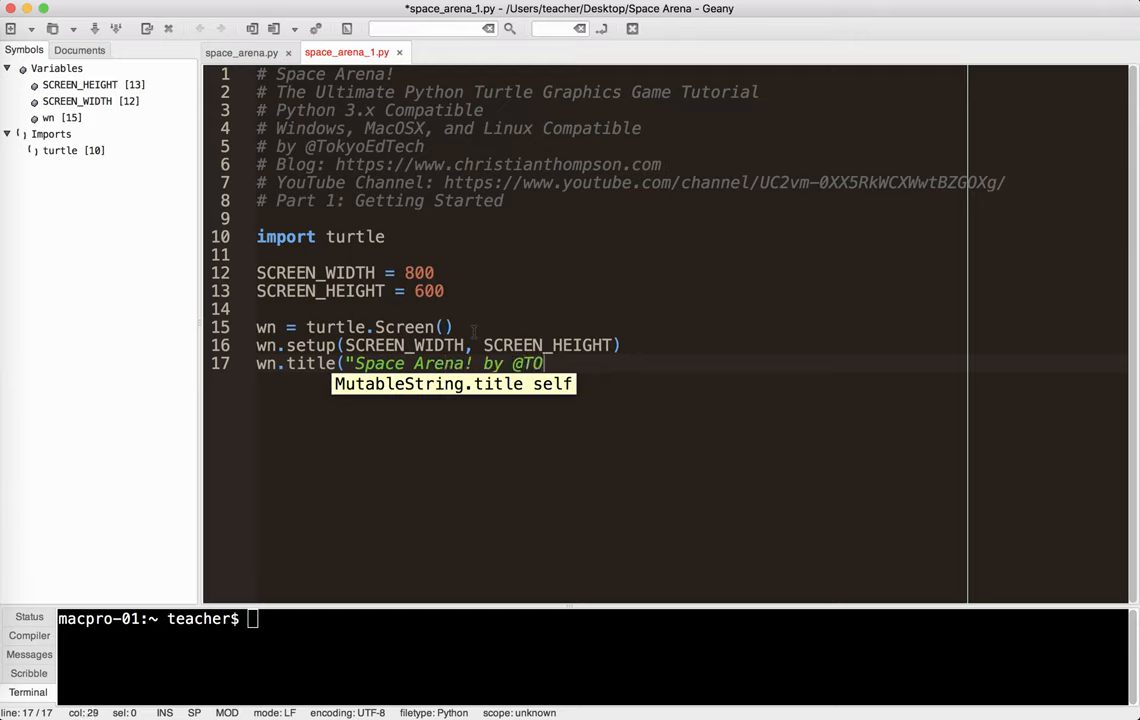
pyautogui.write('kyoEdTech')
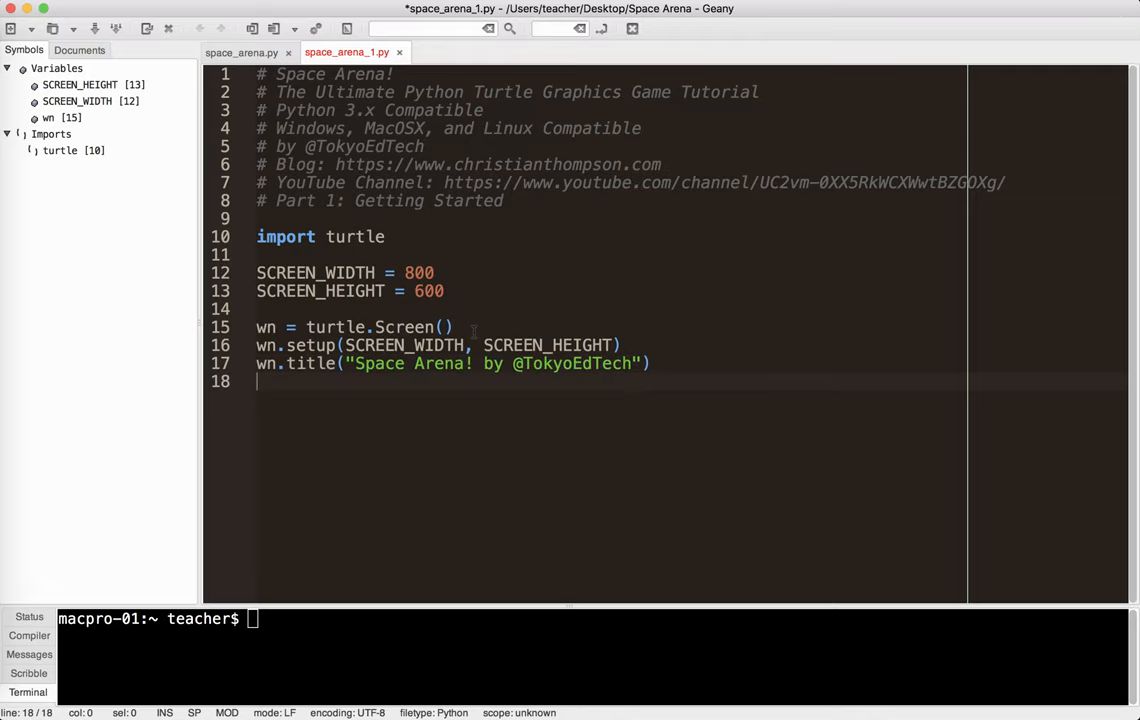
# Set the window background to black with wn.bgcolor("black").
pyautogui.write('wn.')
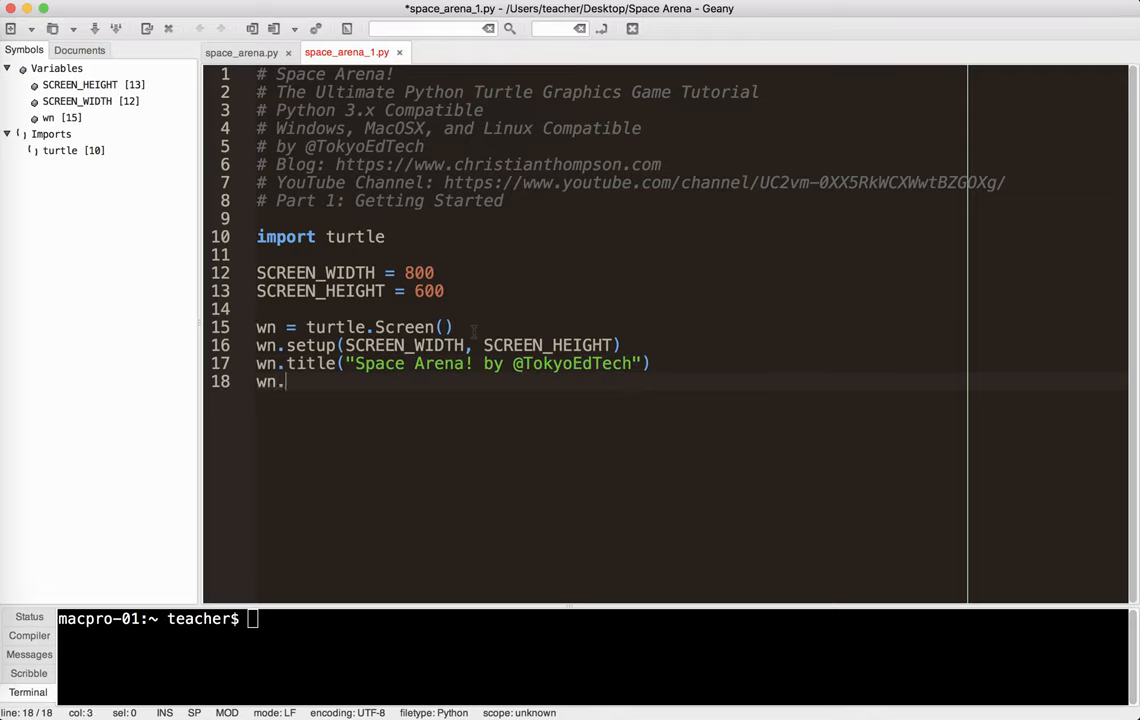
pyautogui.write('bgcolor(')
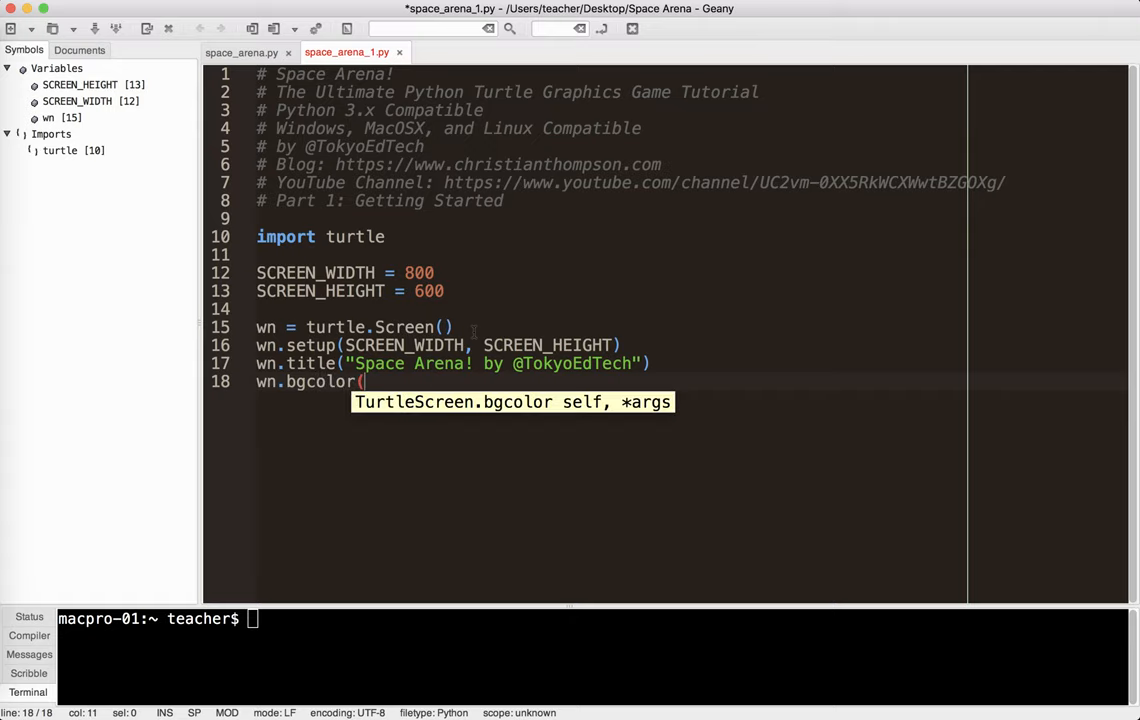
pyautogui.write('"b')
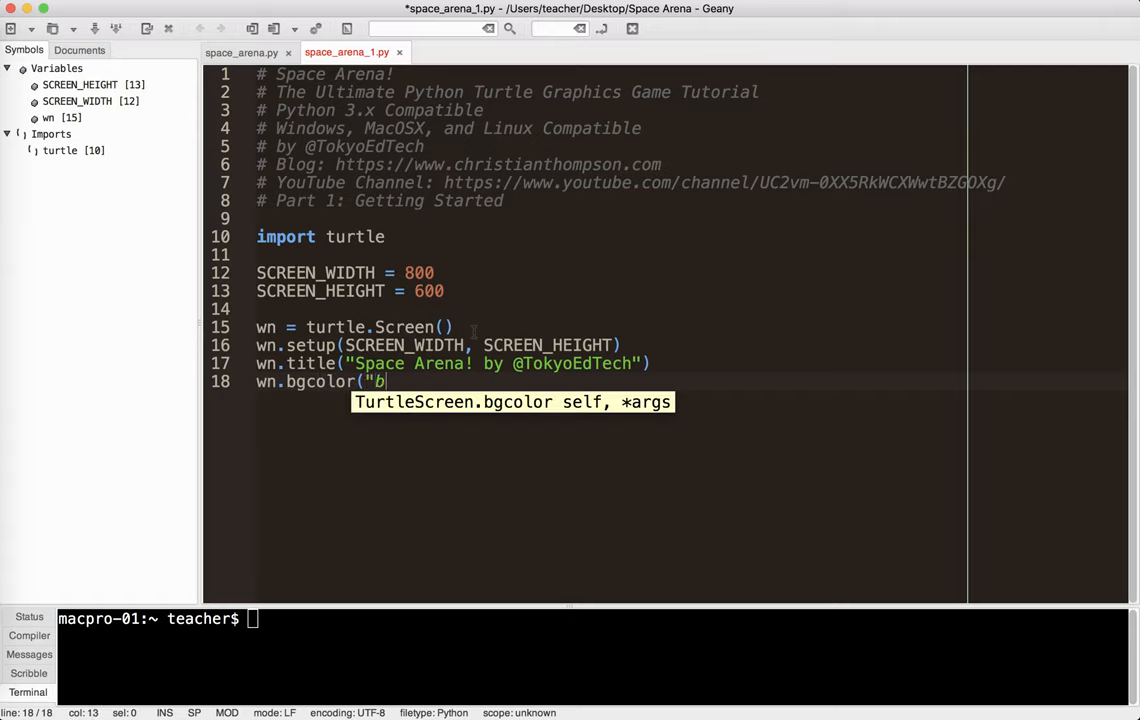
pyautogui.write('lack")')
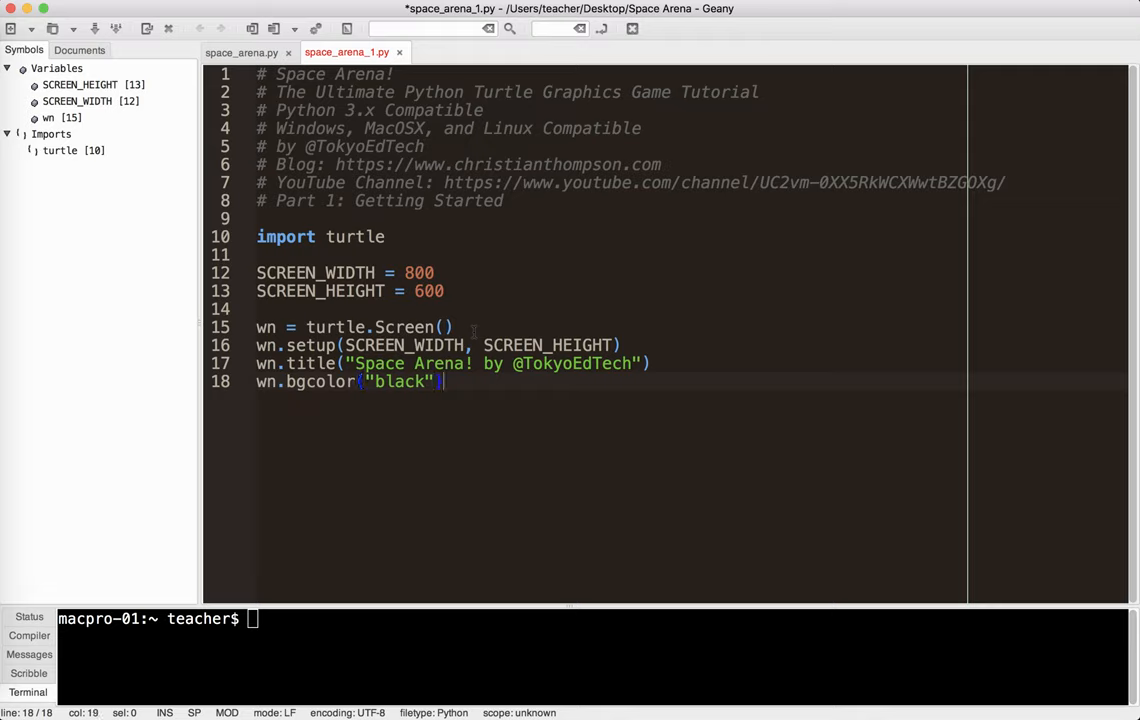
pyautogui.press('Return')
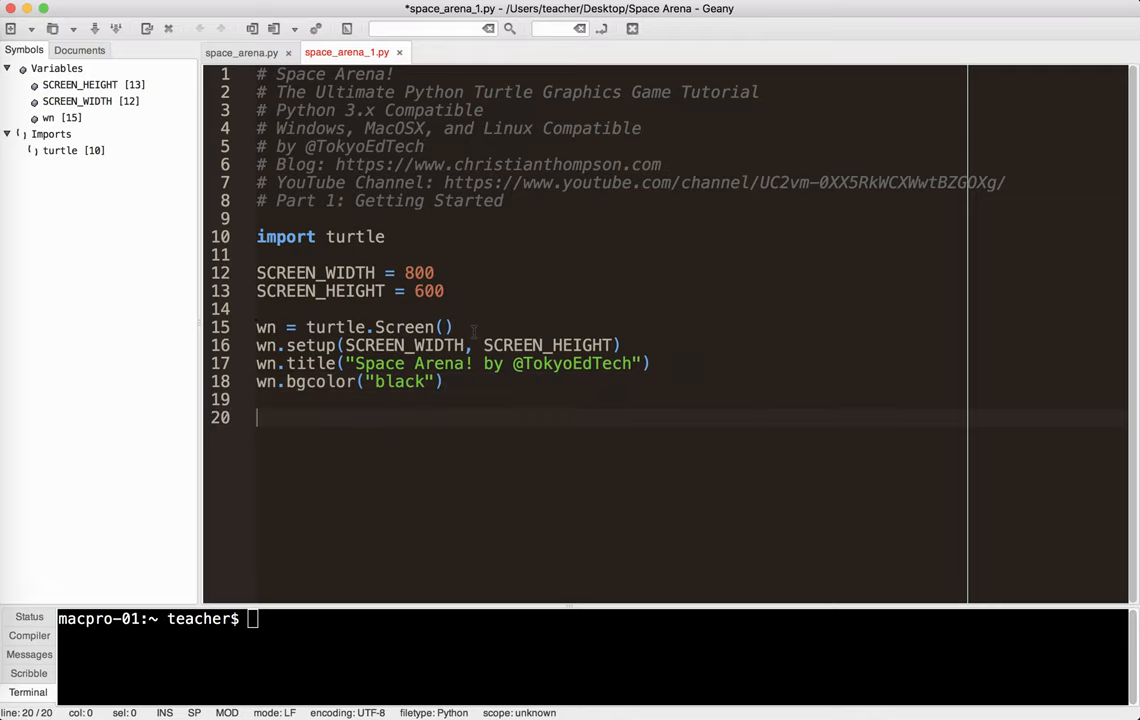
pyautogui.press('Return')
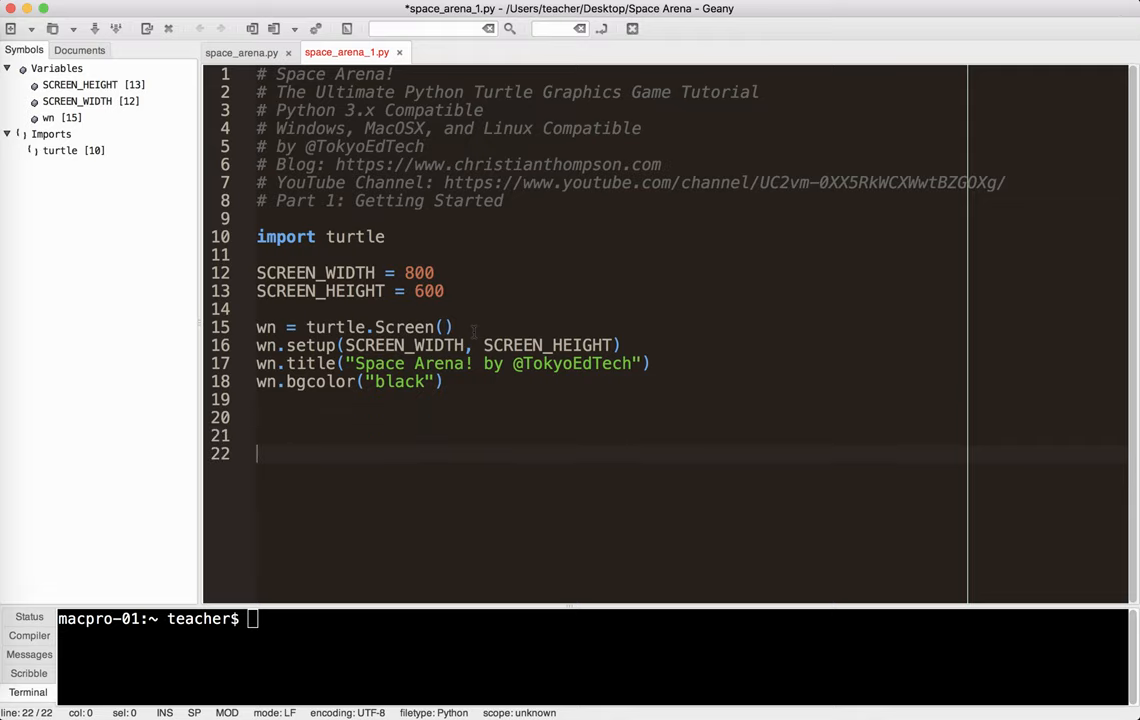
# Add wn.mainloop(), run the script to see the black window, then close it.
pyautogui.write('wn.mainl')
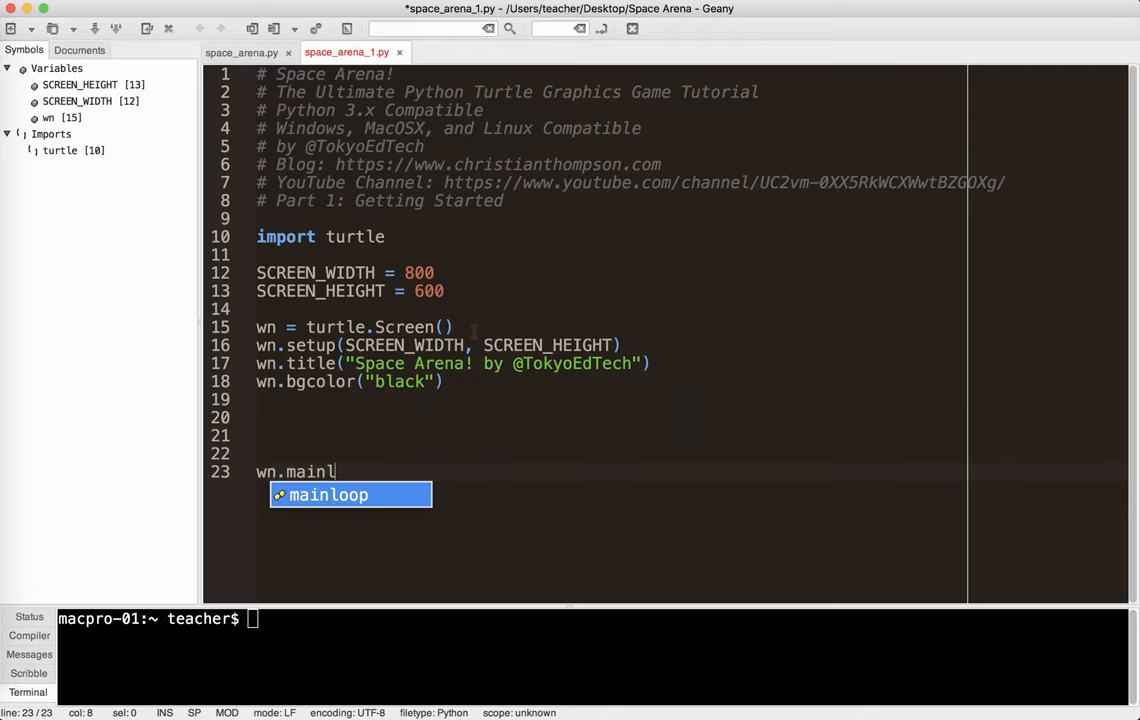
pyautogui.press('Return')
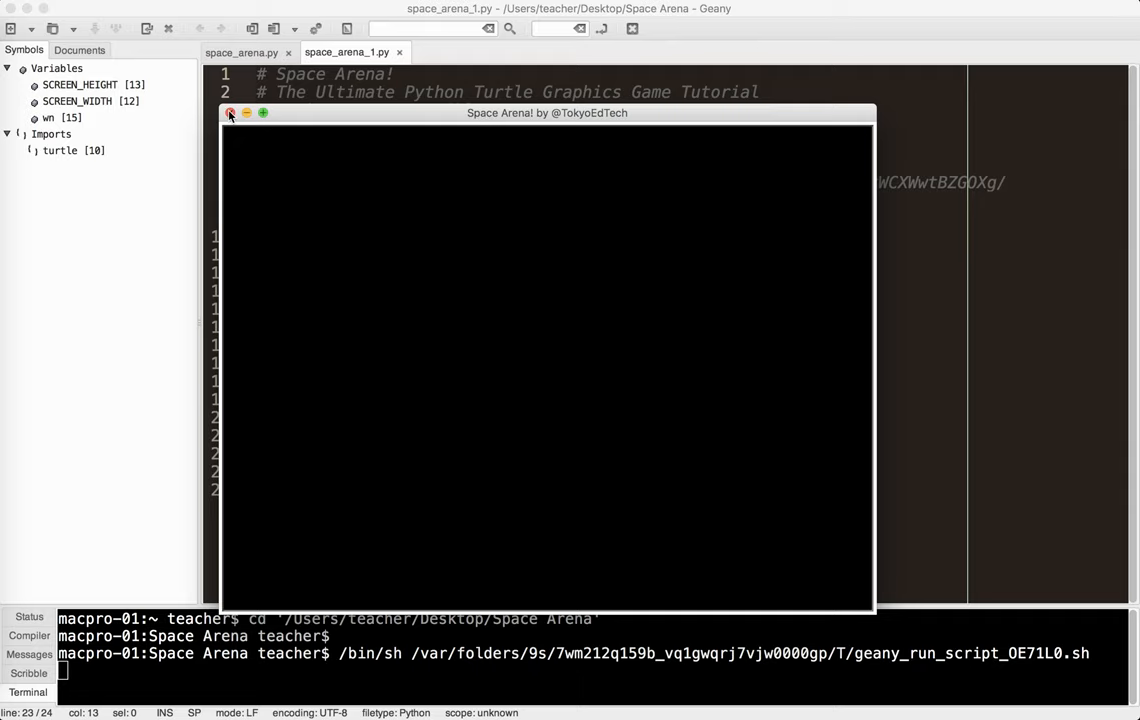
pyautogui.click(230, 112)
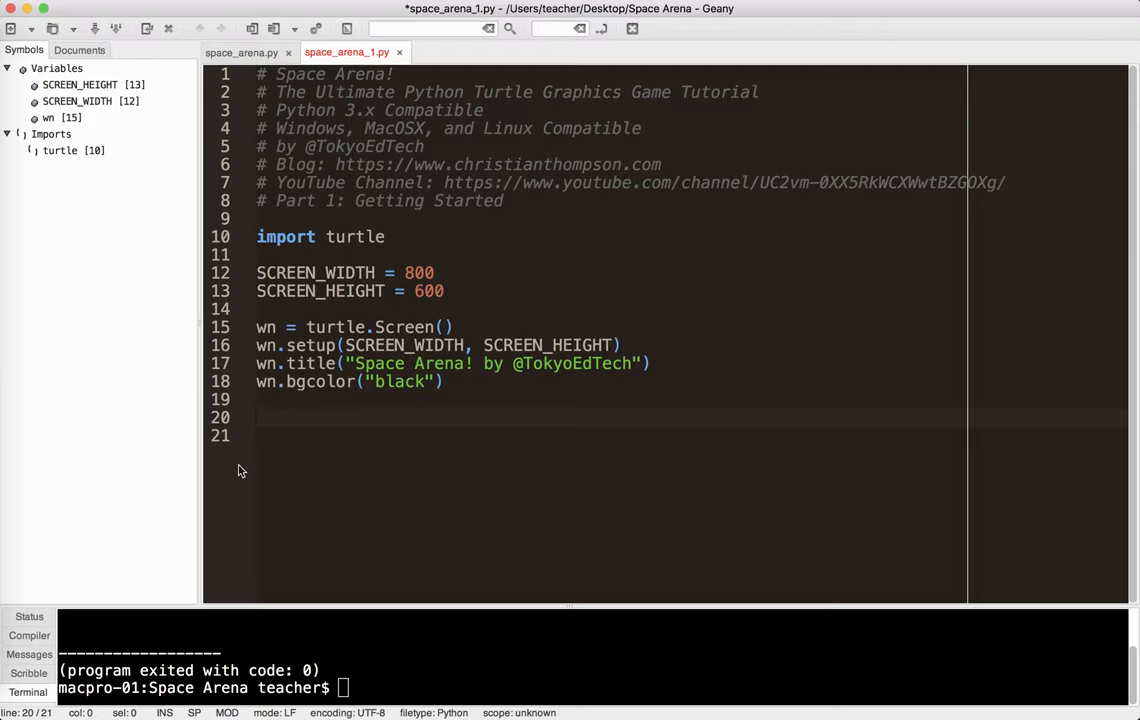
# Create pen = turtle.Turtle() with speed 0 and a square shape.
pyautogui.click(258, 418)
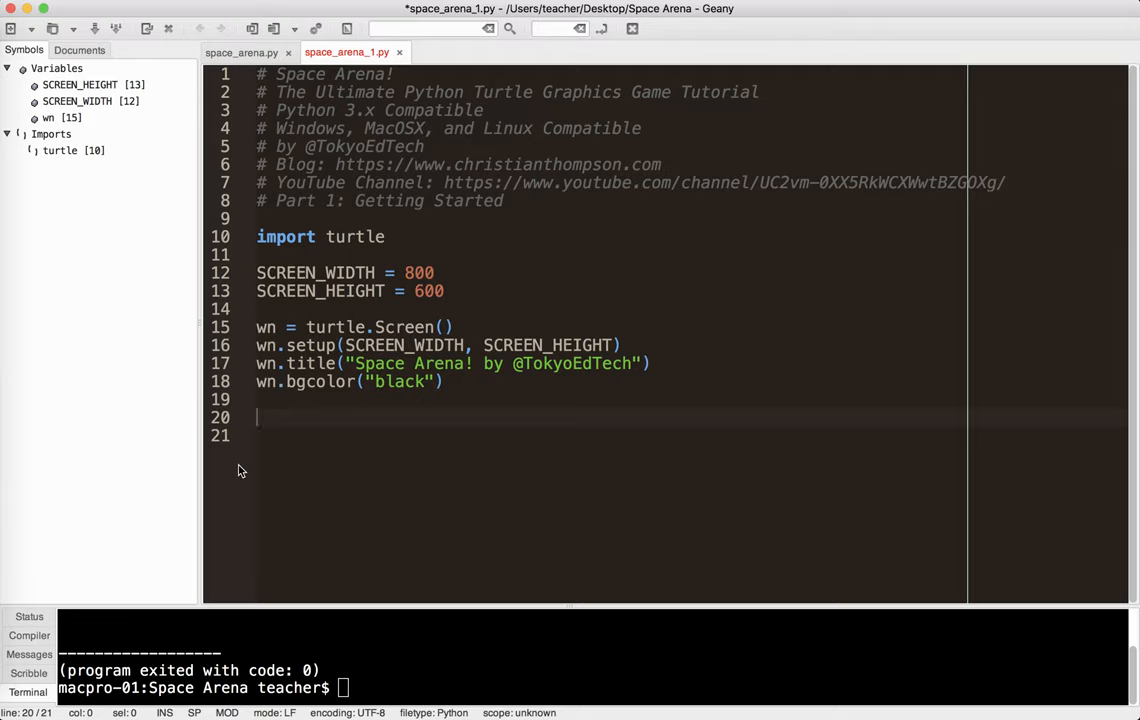
pyautogui.write('p')
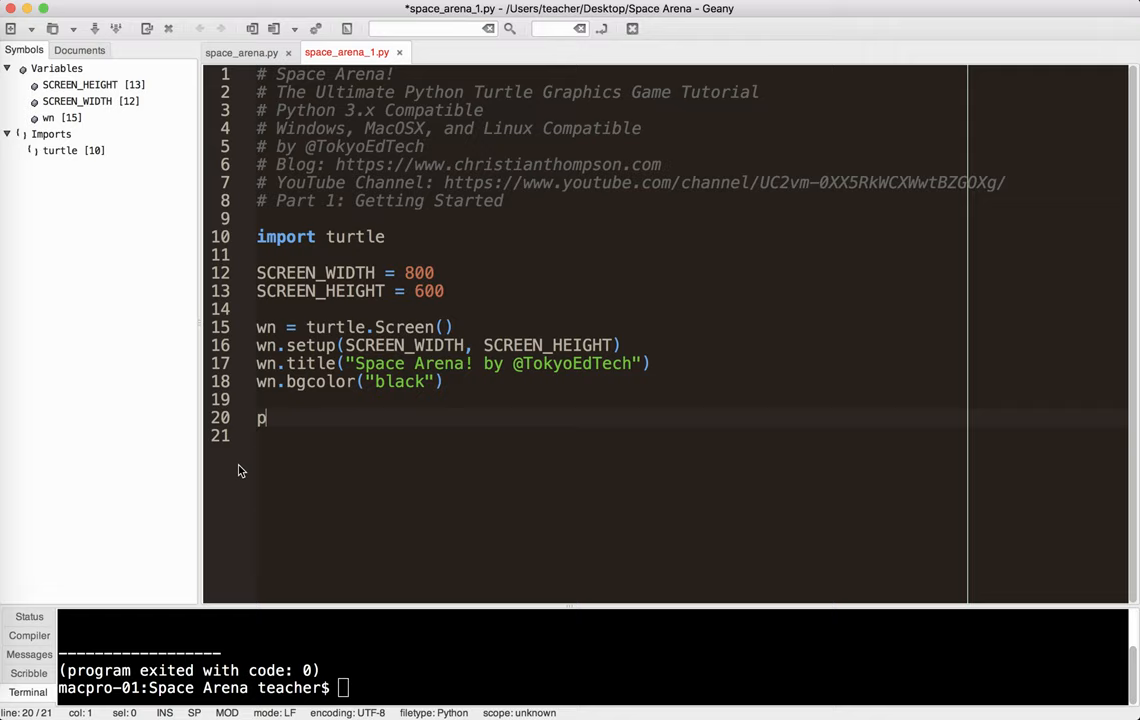
pyautogui.write('en =')
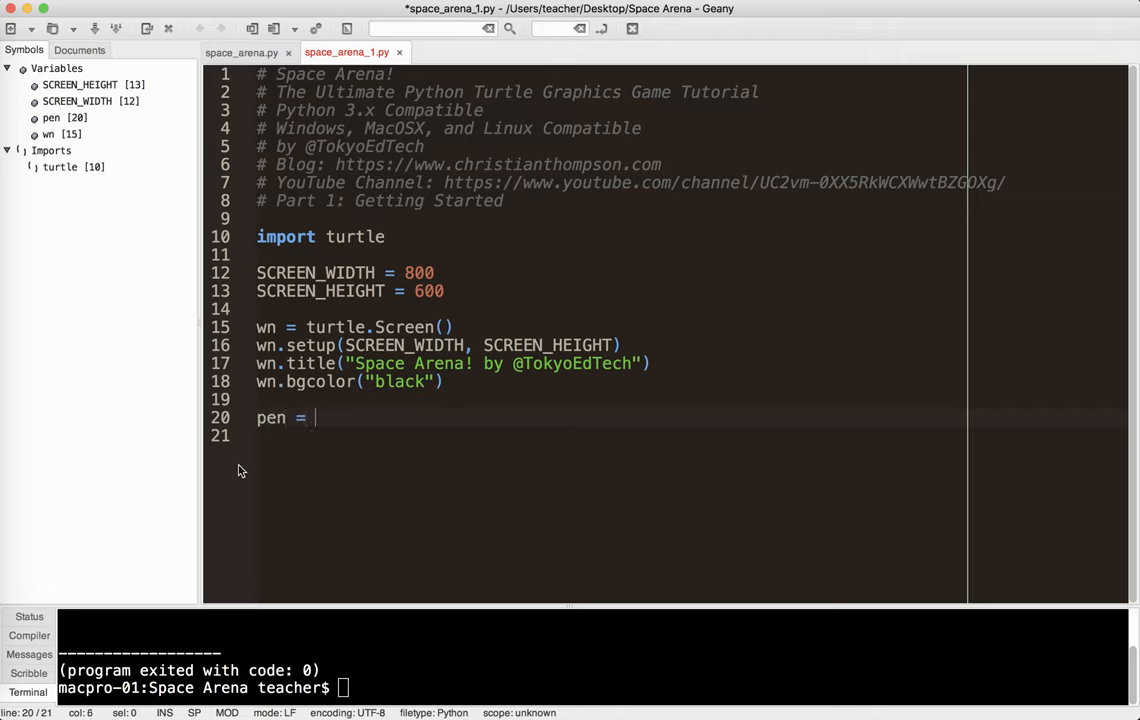
pyautogui.write('turtle.Turtle(')
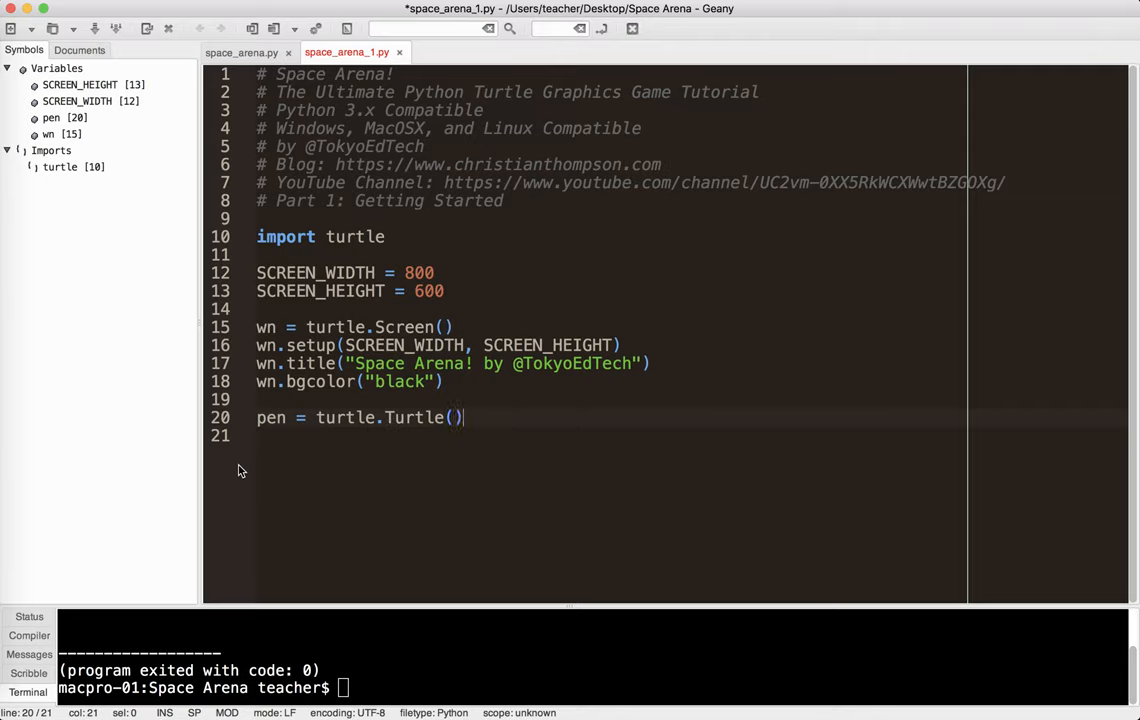
pyautogui.press('Return')
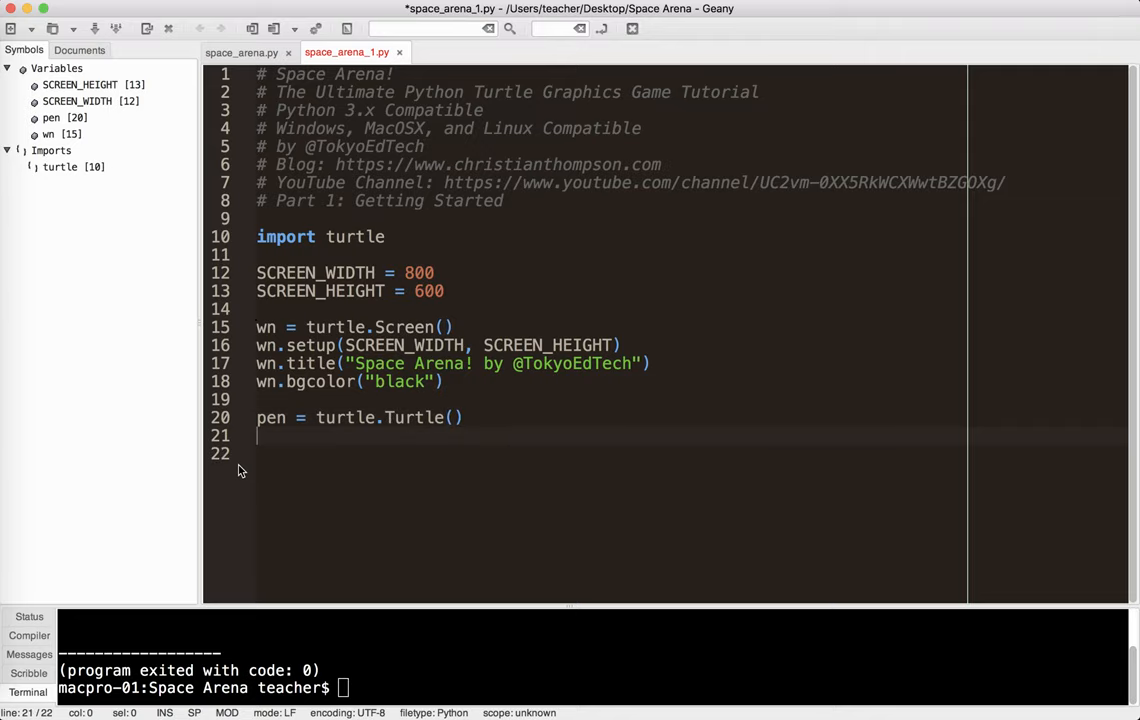
pyautogui.write('pen.speed(0')
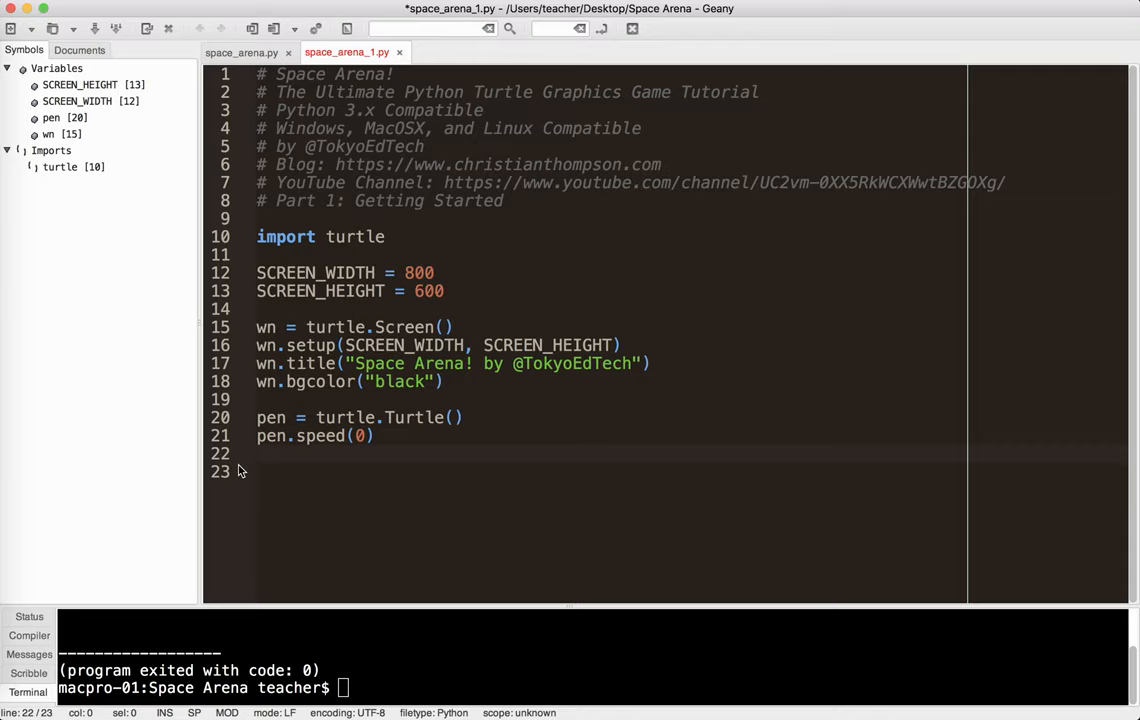
pyautogui.write('pen')
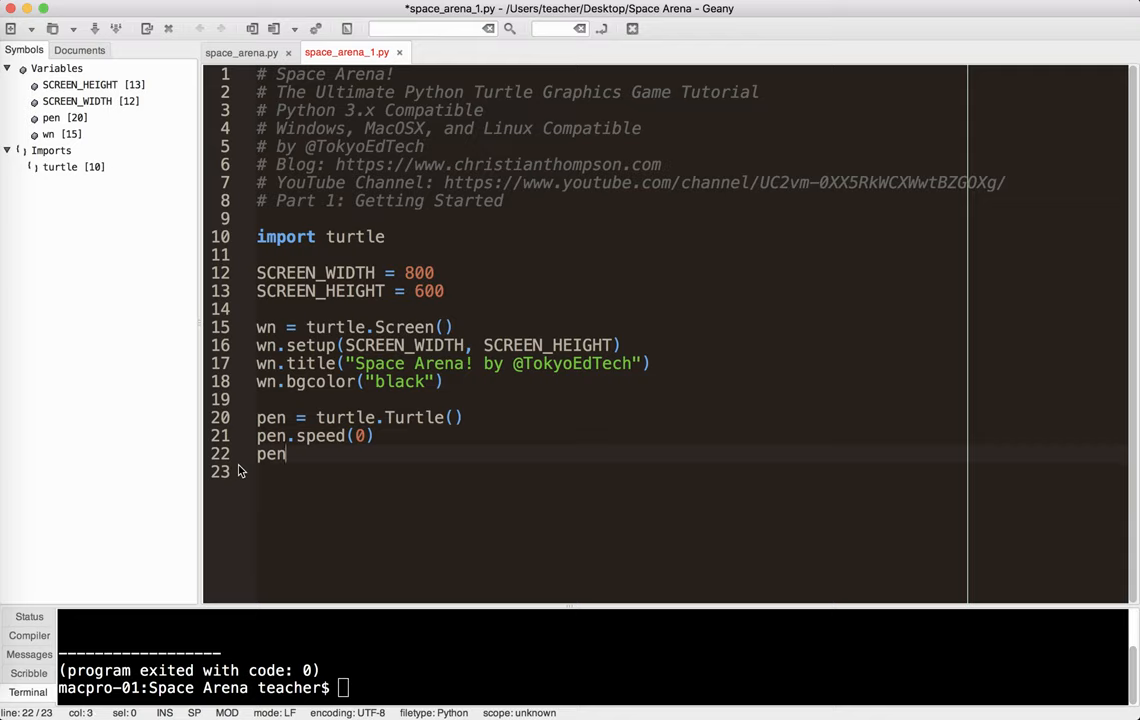
pyautogui.write('.shape("')
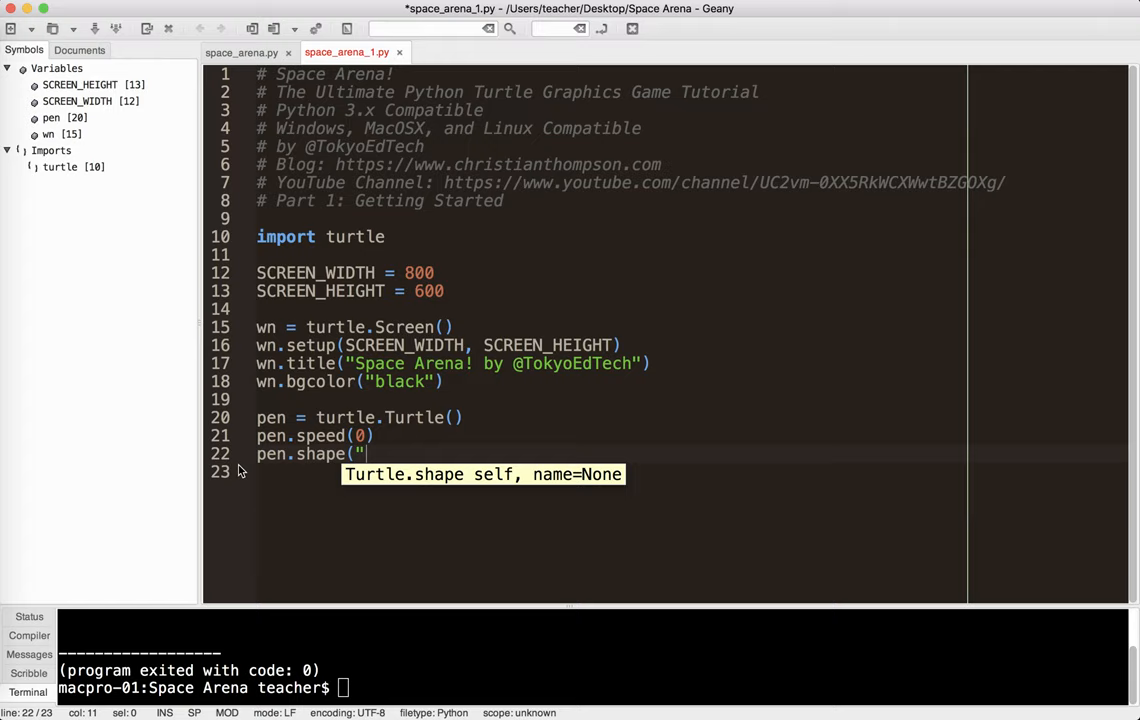
pyautogui.write('square")')
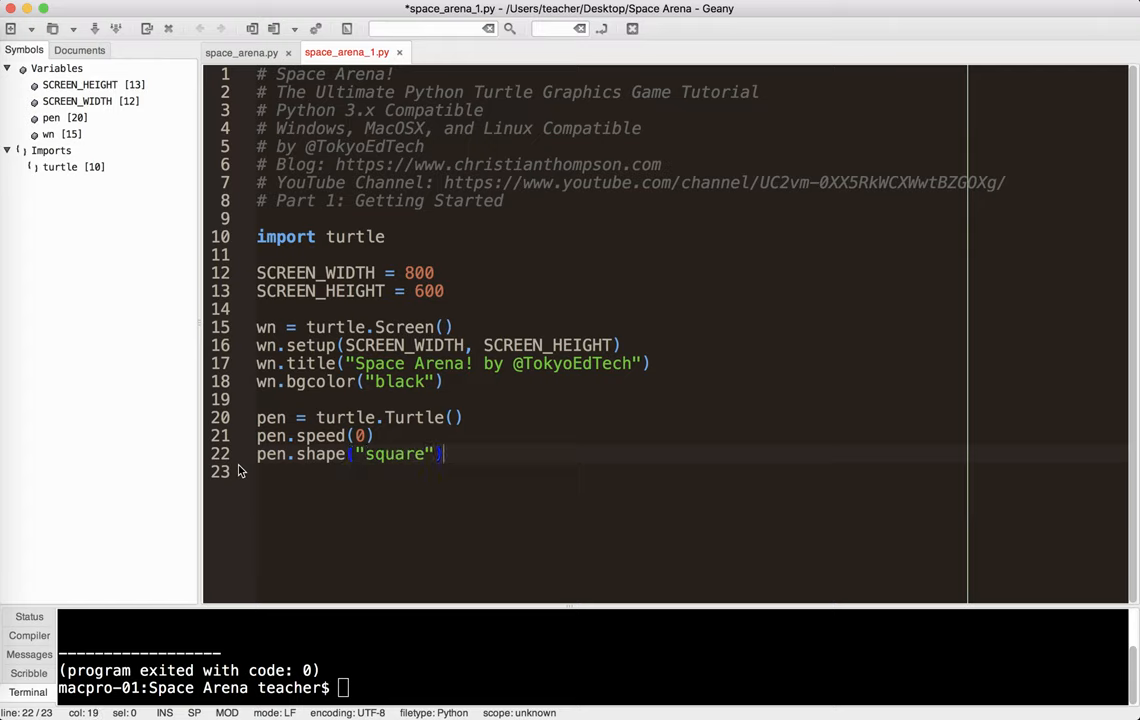
# Make the pen white, lift it with penup(), and add a commented-out pen.hideturtle() line.
pyautogui.write('pen.co')
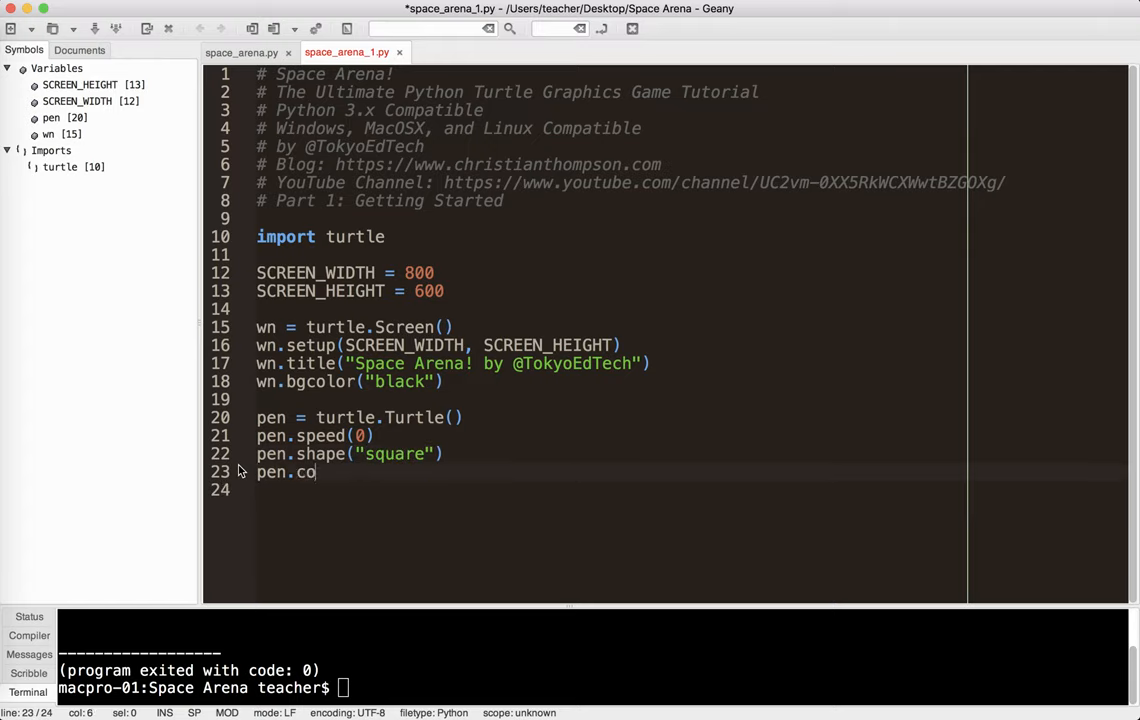
pyautogui.write('lor("white")')
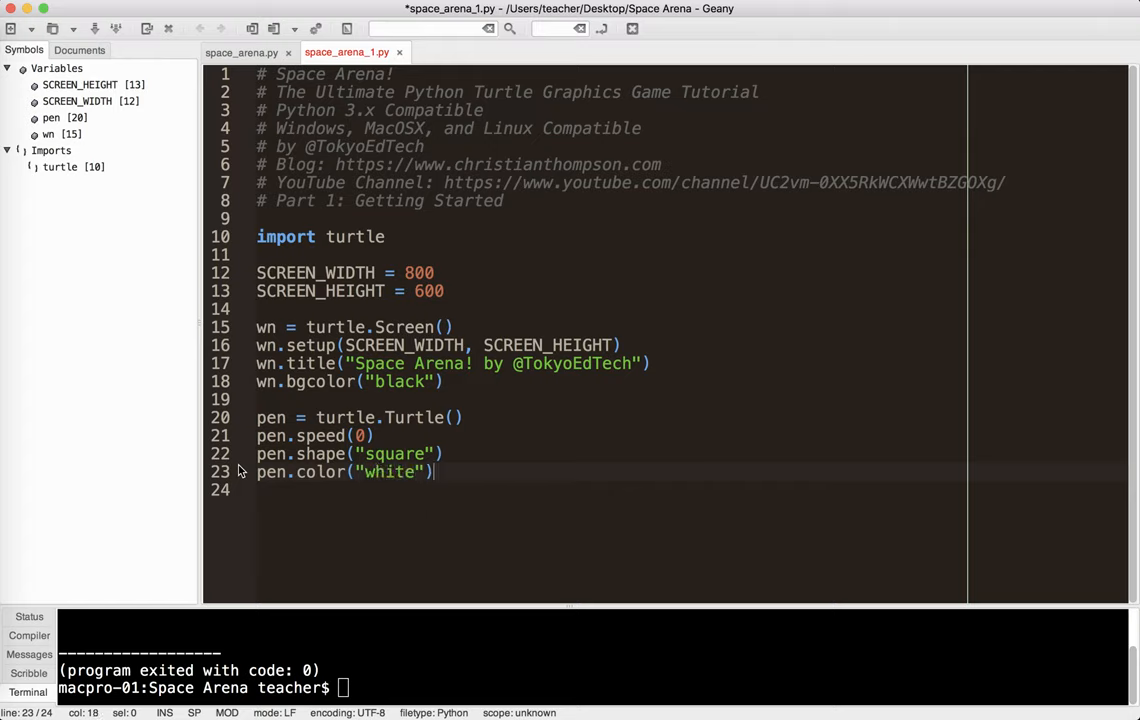
pyautogui.press('Return')
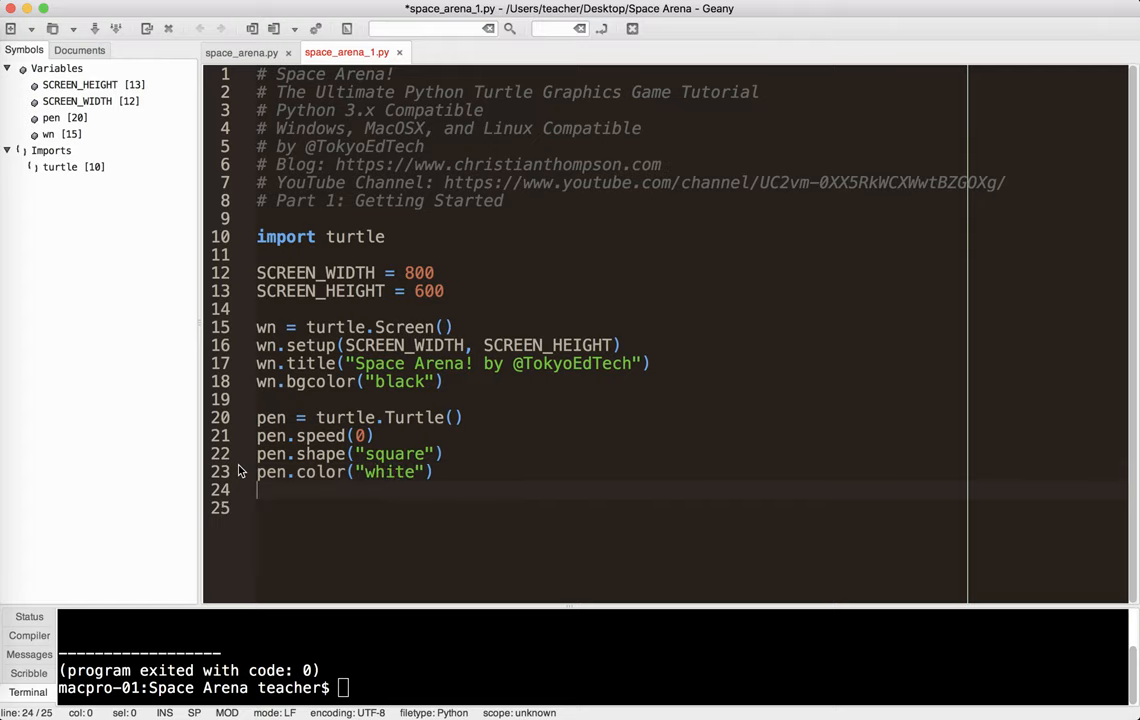
pyautogui.write('pen.penup()')
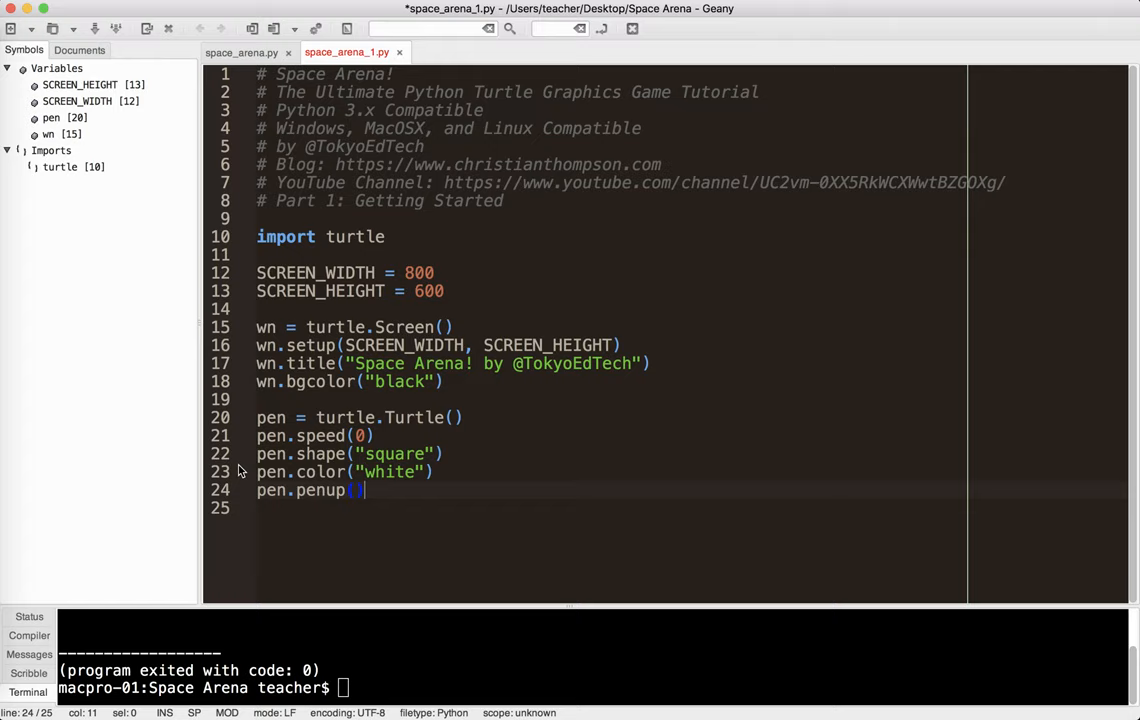
pyautogui.press('Return')
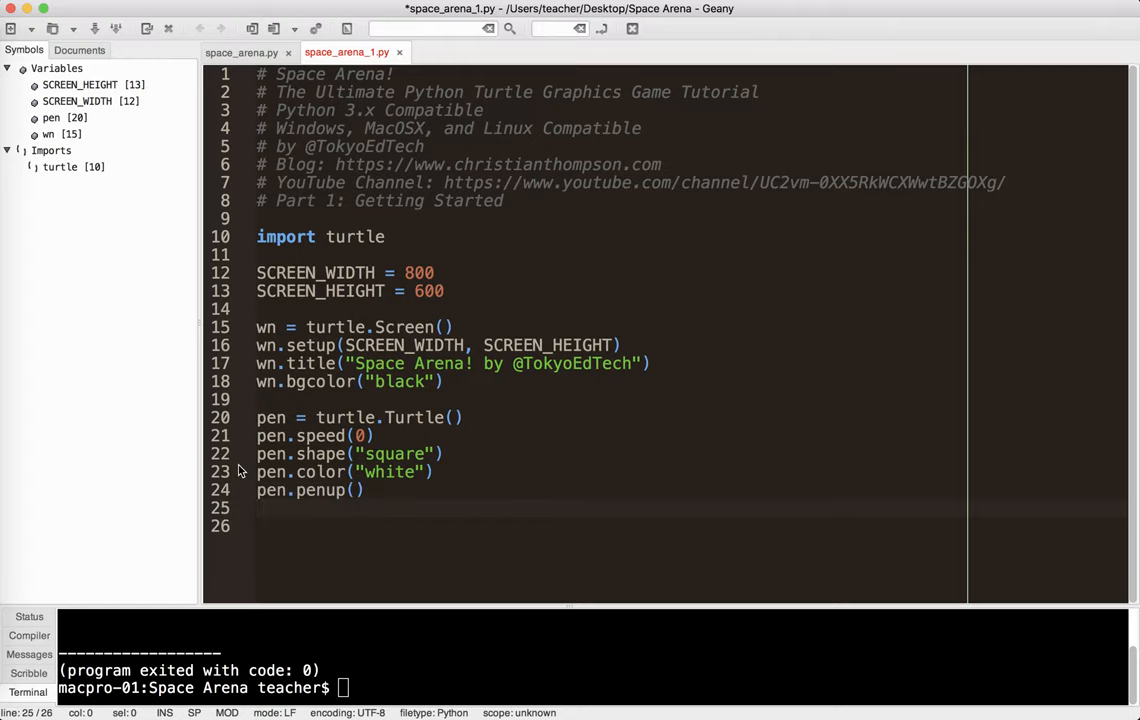
pyautogui.write('pen')
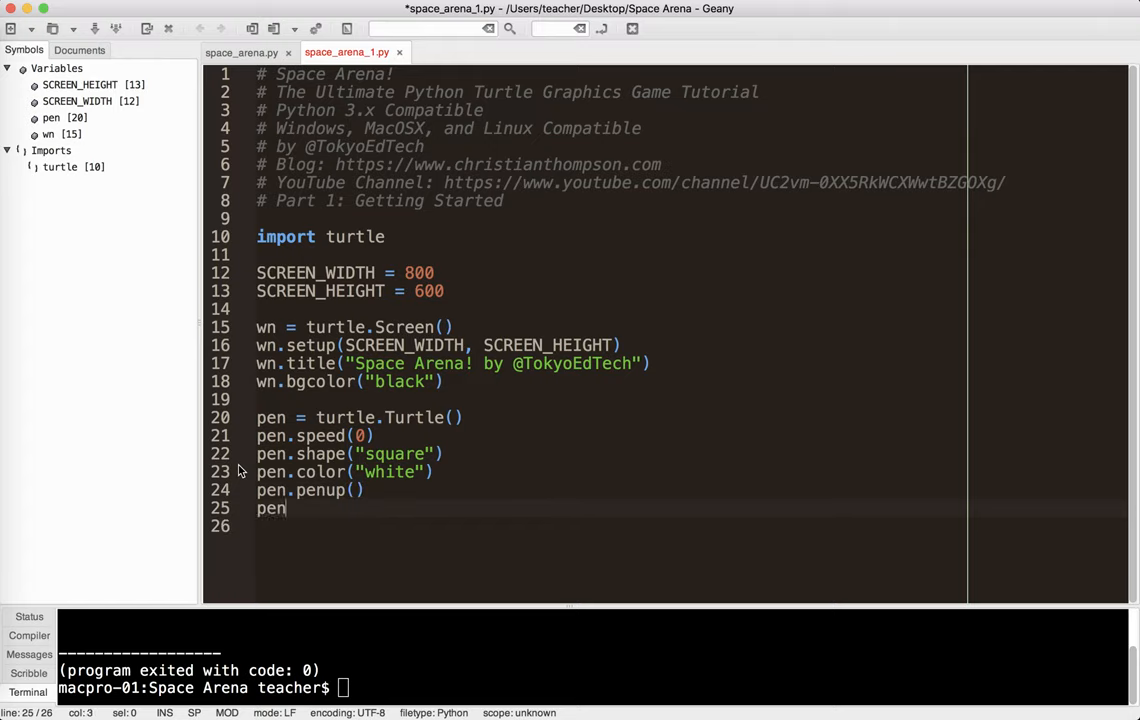
pyautogui.write('.hideturtle(')
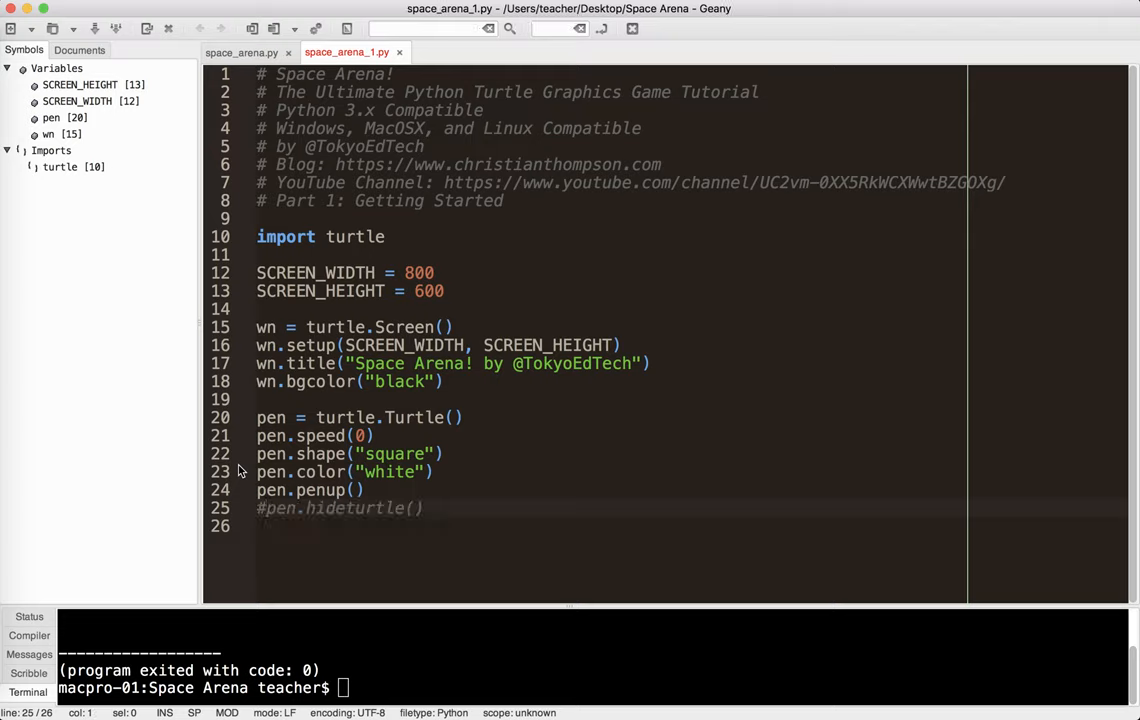
# Test-run and close the window, then add wn.mainloop() after the pen setup.
pyautogui.click(116, 28)
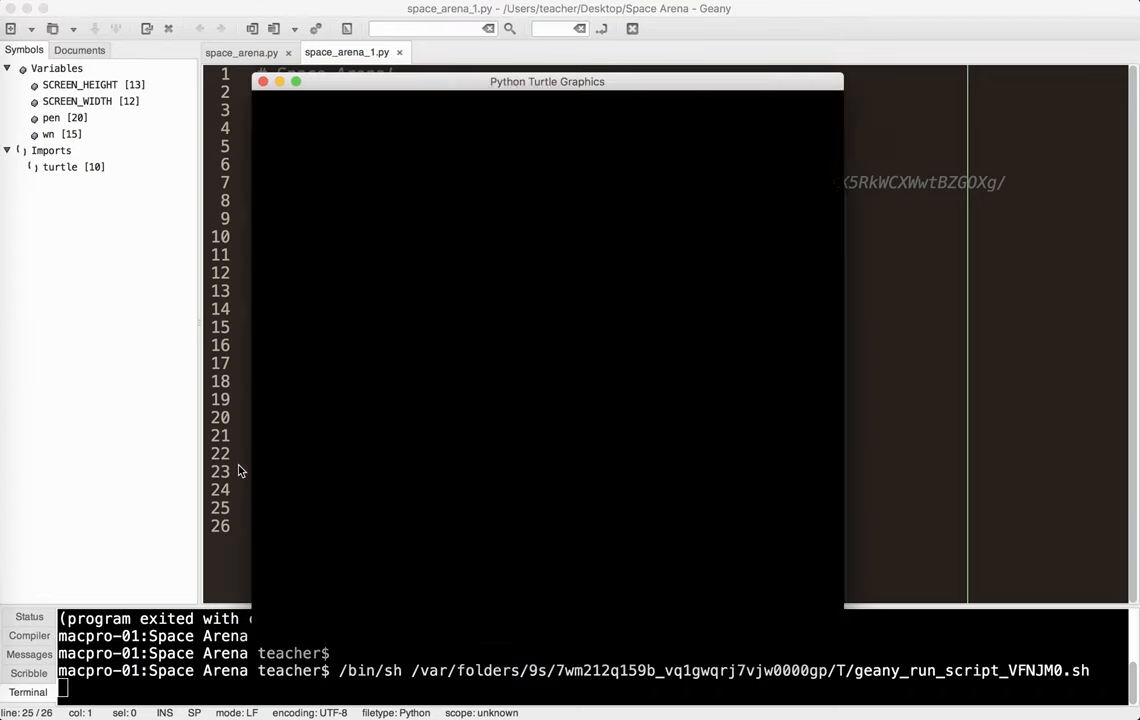
pyautogui.click(264, 80)
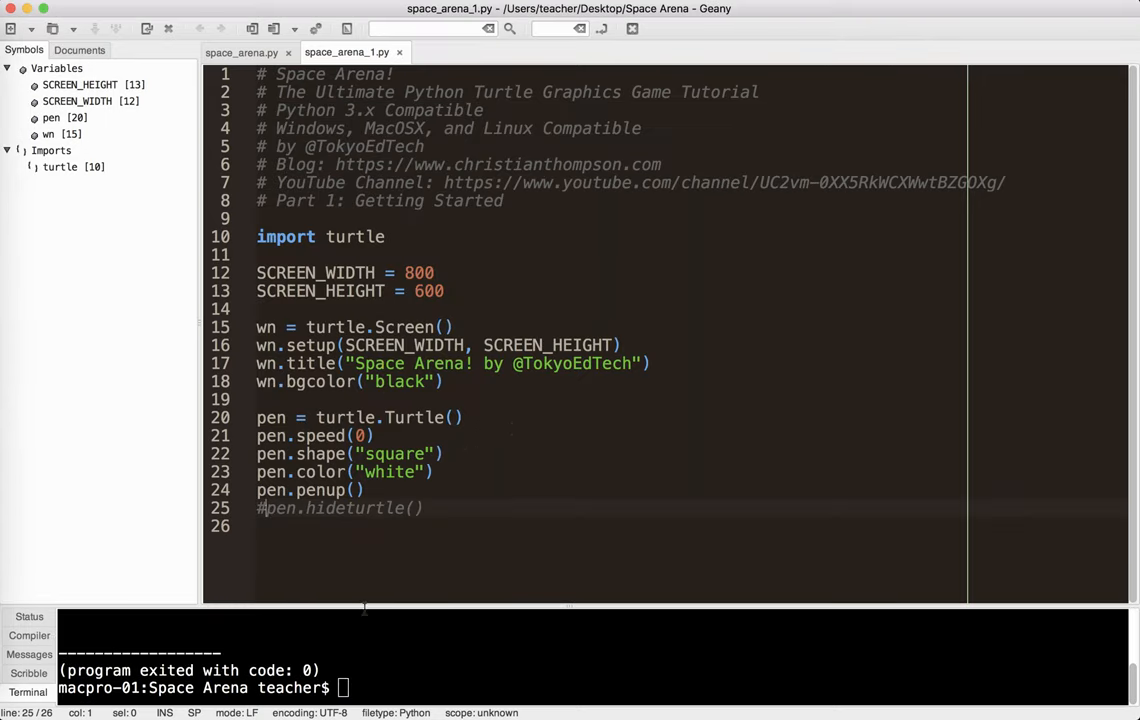
pyautogui.press('enter')
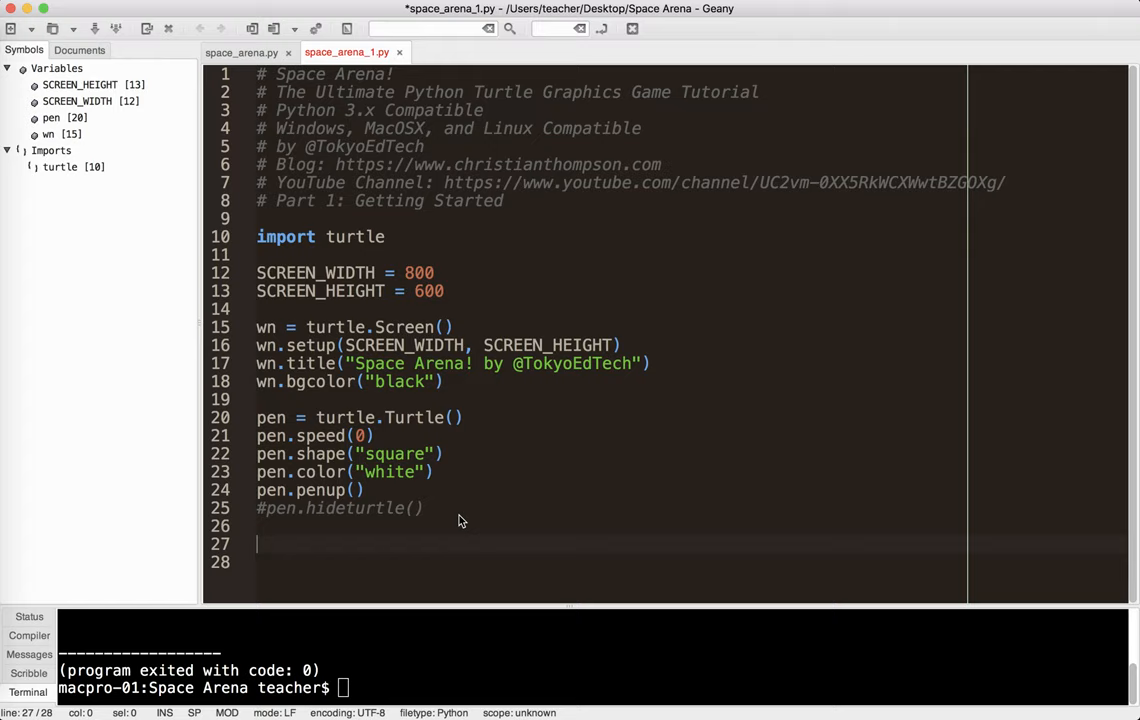
pyautogui.write('wn.mai')
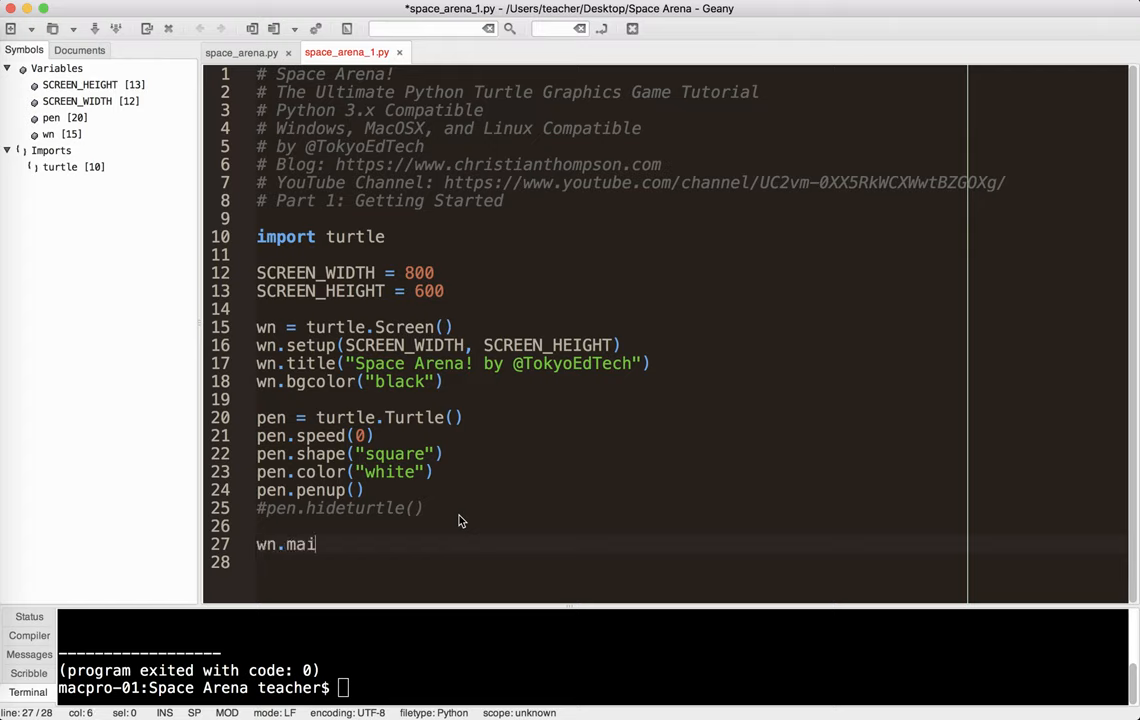
pyautogui.write('nloop()')
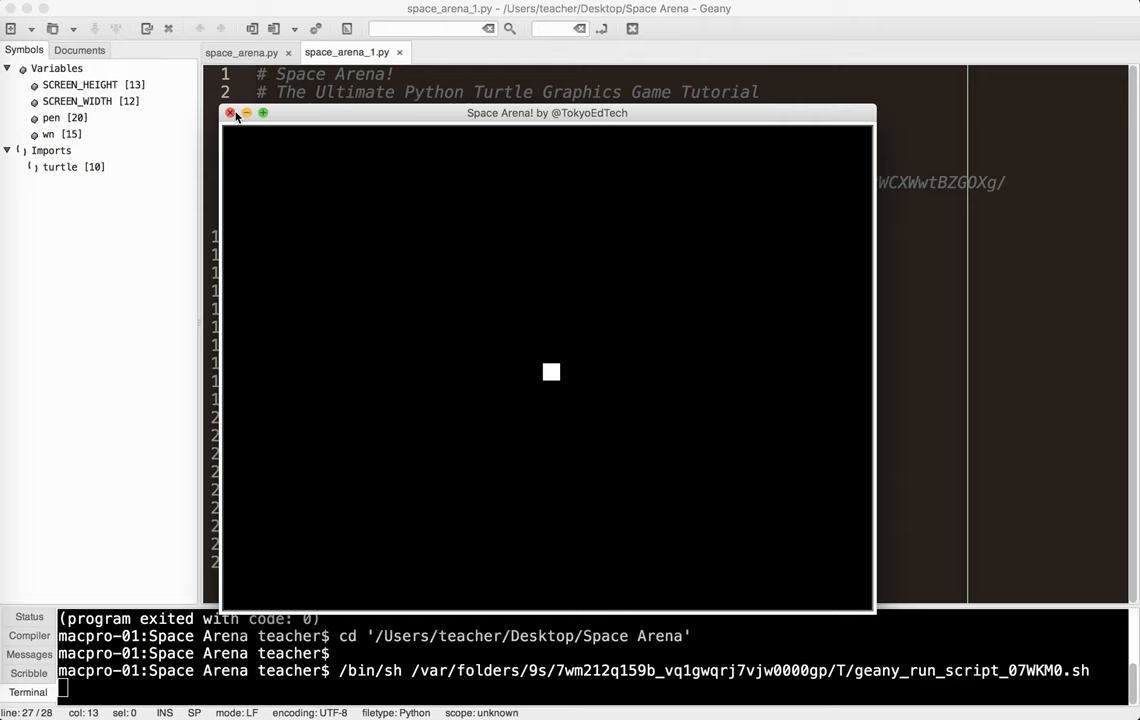
# Close the test window, uncomment pen.hideturtle(), and save the script.
pyautogui.click(230, 112)
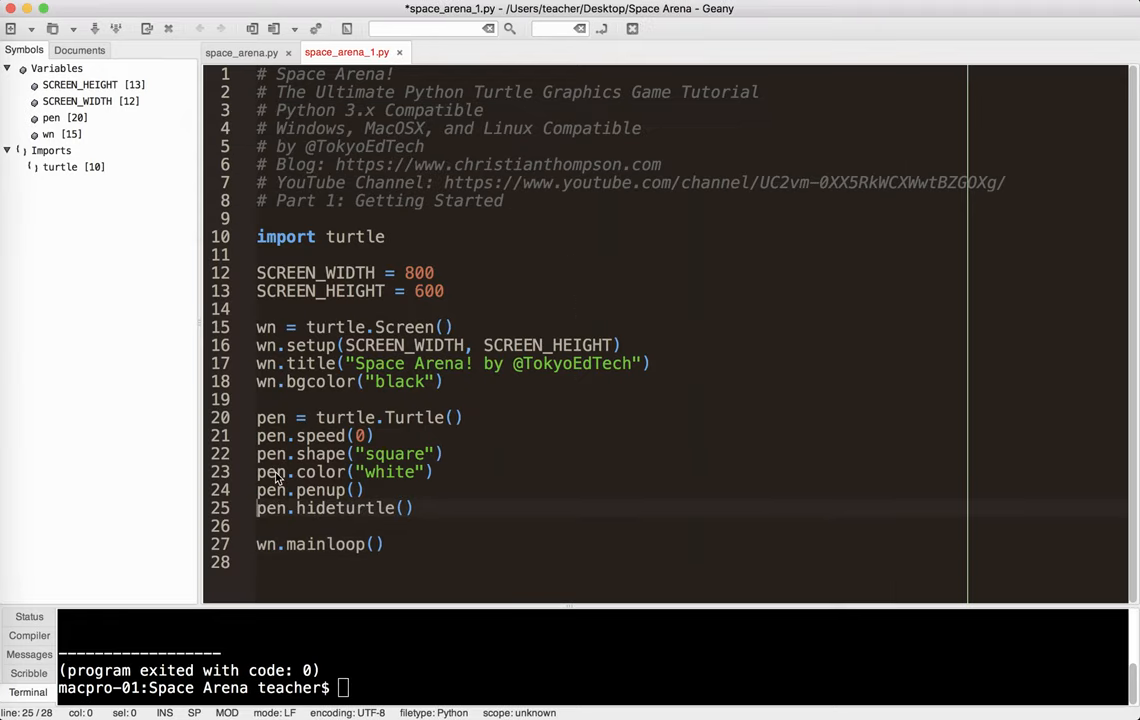
pyautogui.press('ctrl+s')
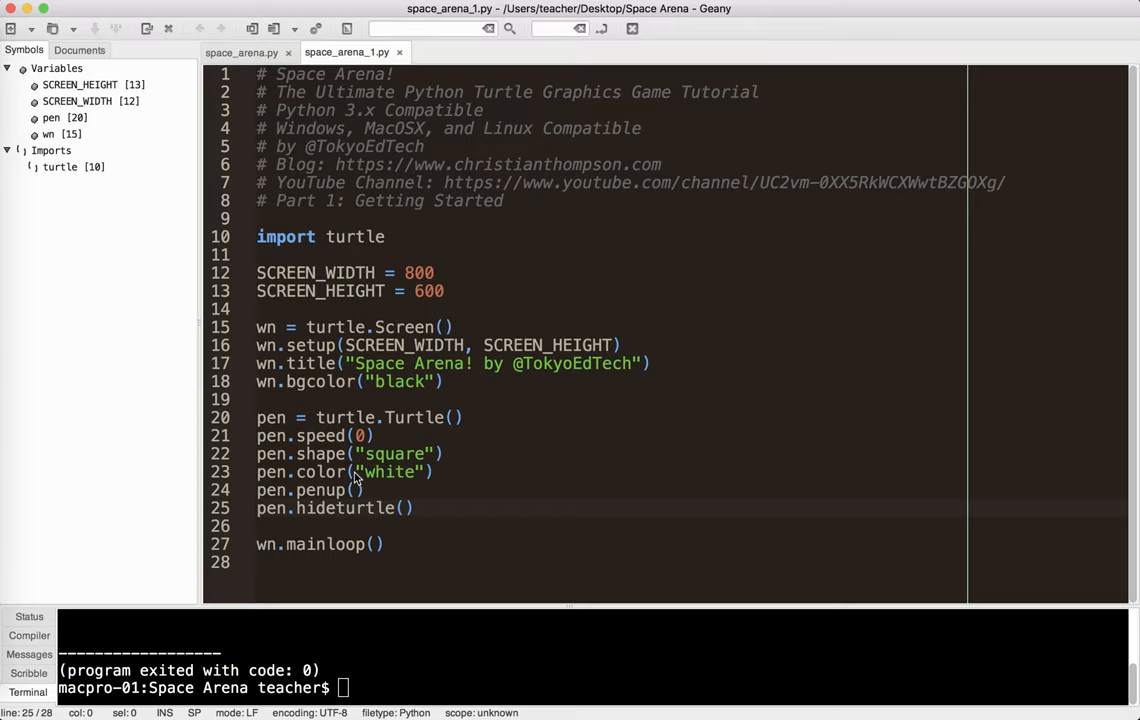
pyautogui.moveTo(360, 460)
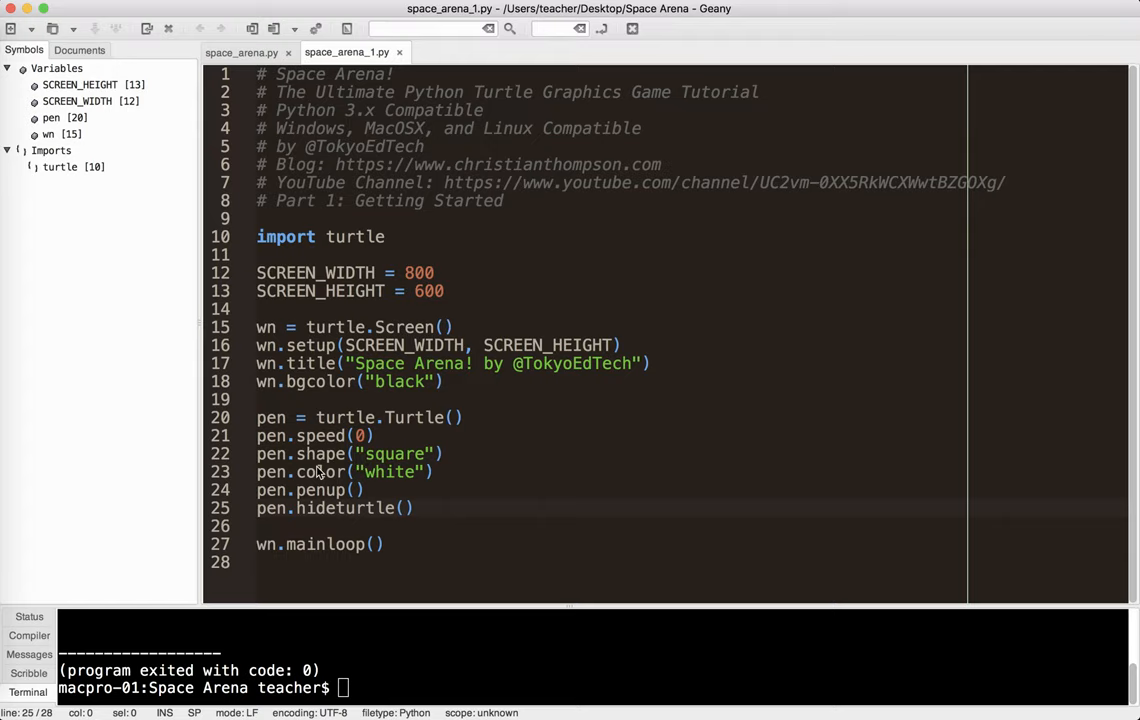
pyautogui.click(320, 472)
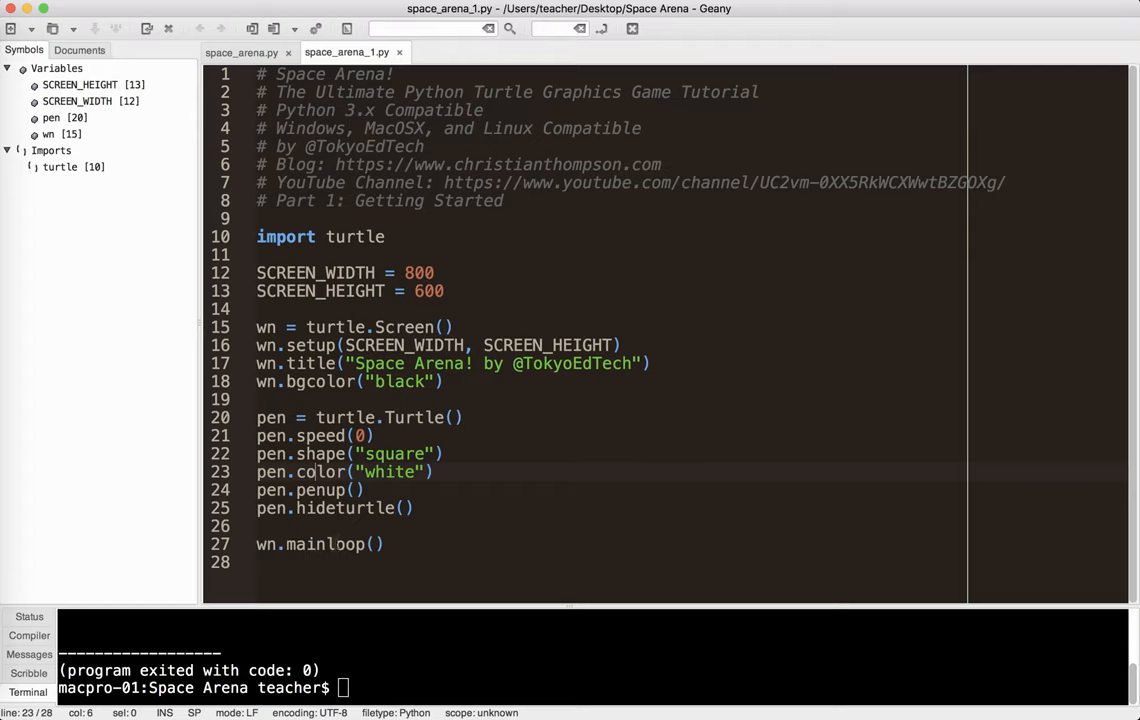
# Run the script to confirm an all-black window with the pen hidden.
pyautogui.click(410, 508)
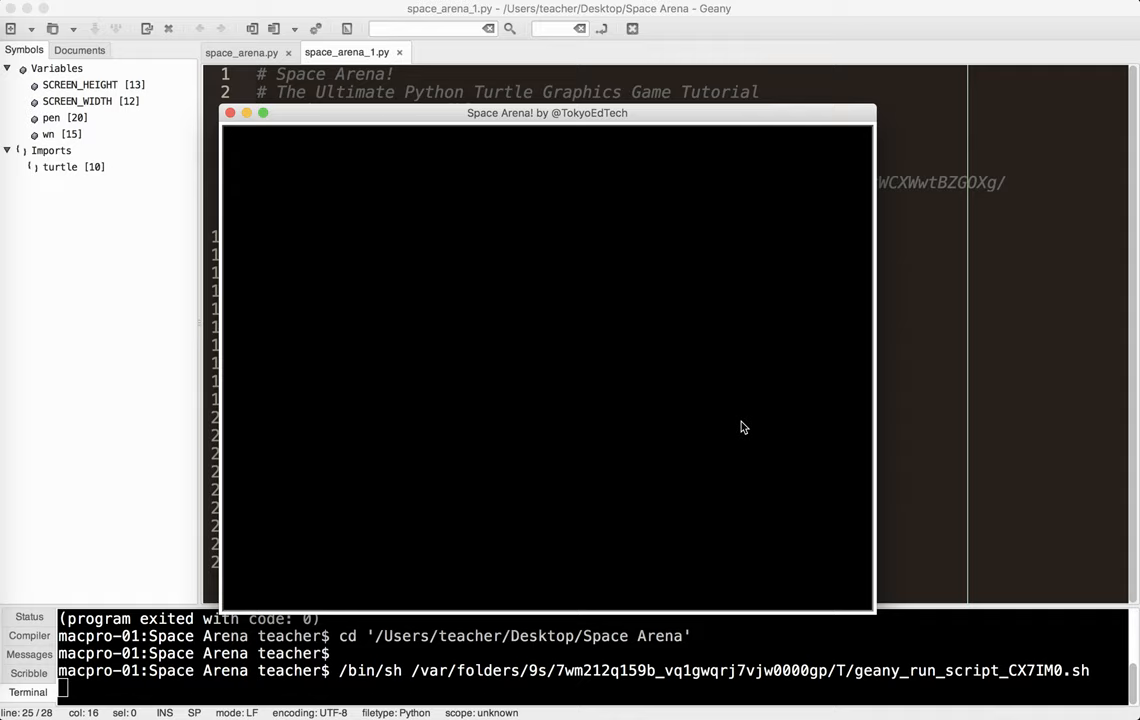
pyautogui.moveTo(696, 420)
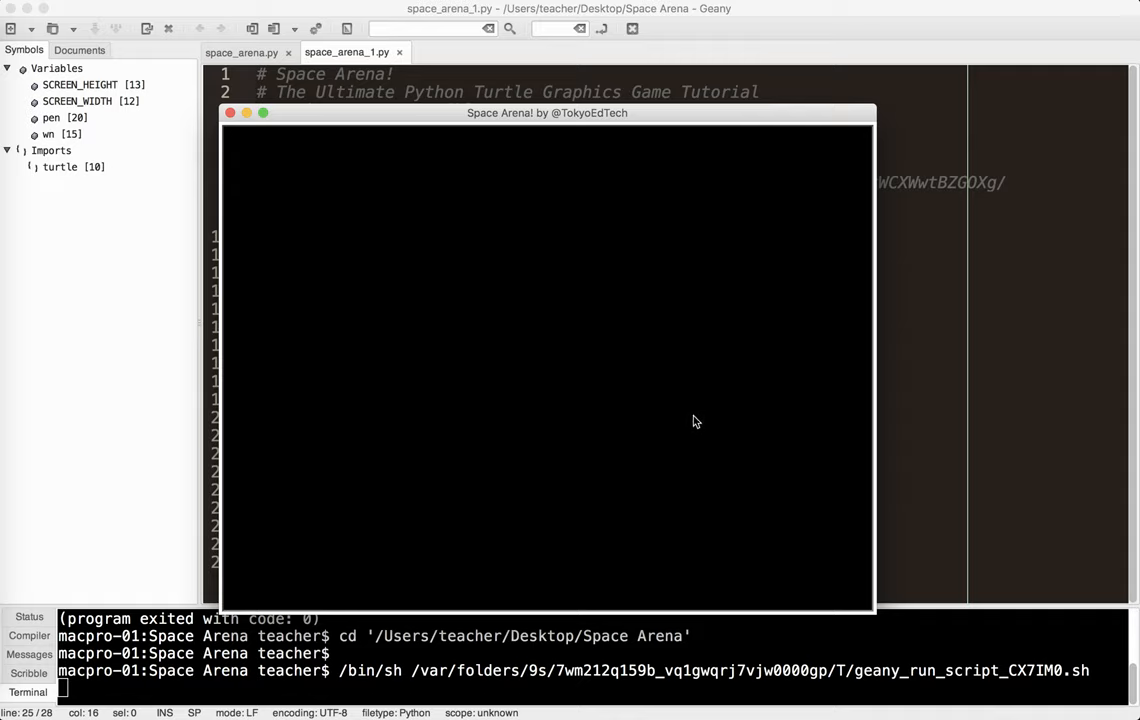
pyautogui.moveTo(318, 184)
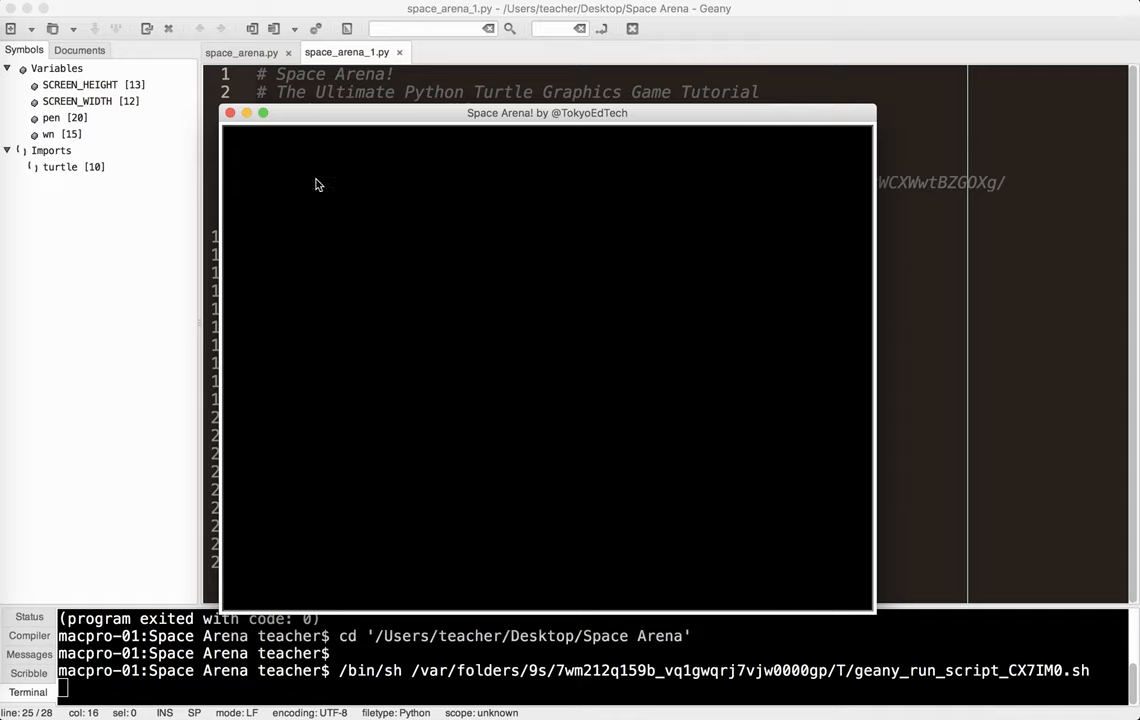